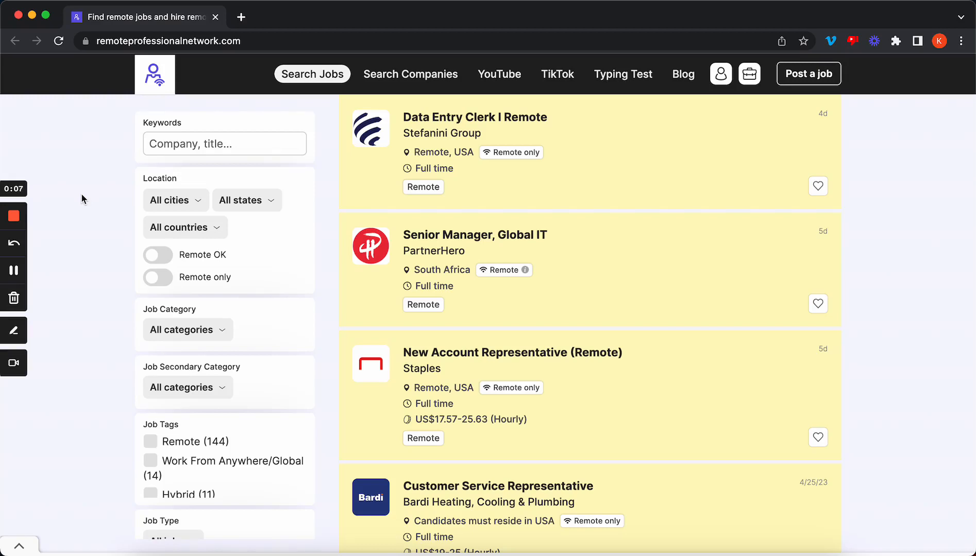
Scroll the job listings and open Close's Customer Support Executive (100% Remote) posting
scroll("down", 3)
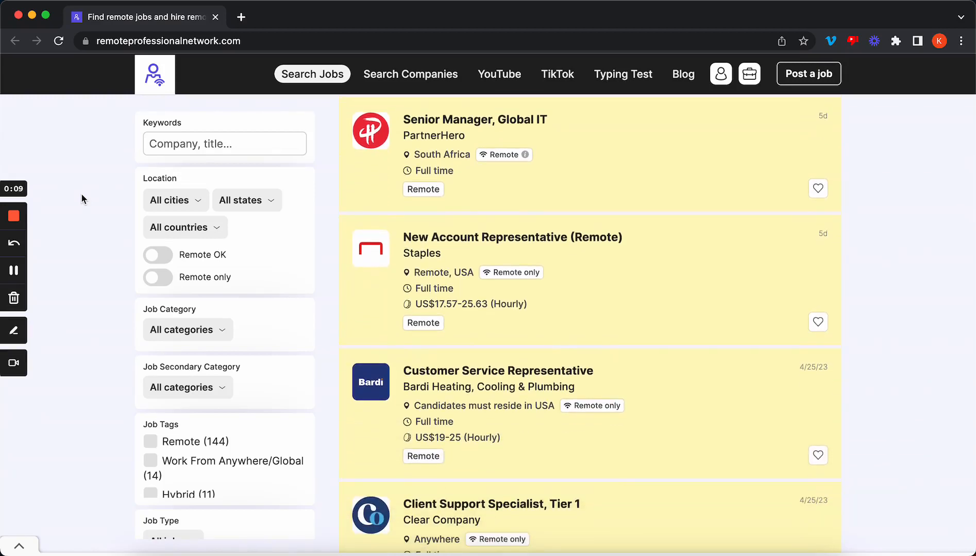
scroll("down", 3)
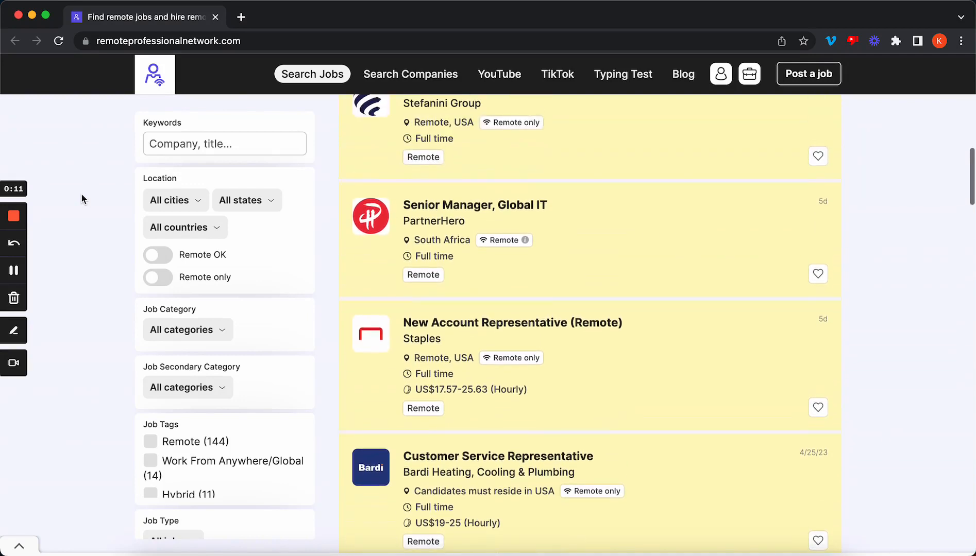
scroll("down", 3)
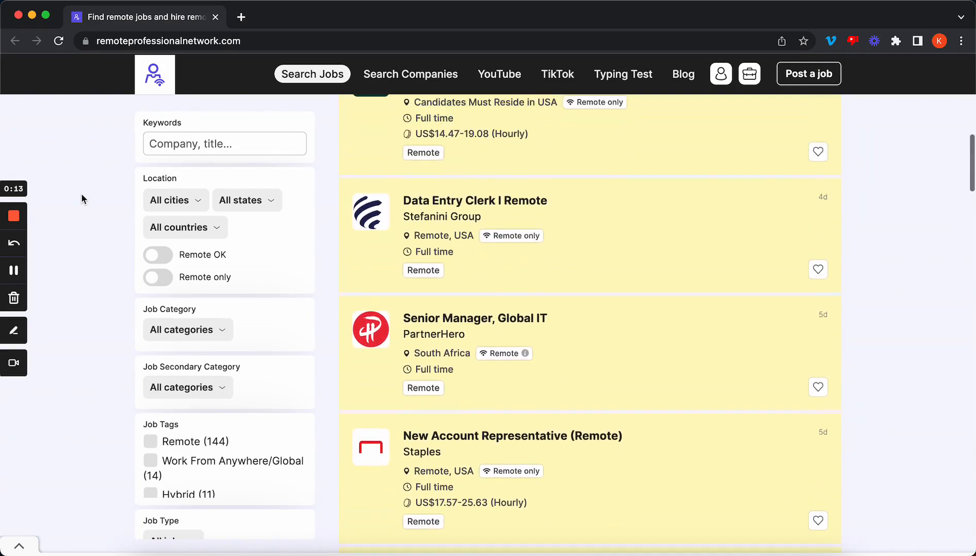
scroll("down", 3)
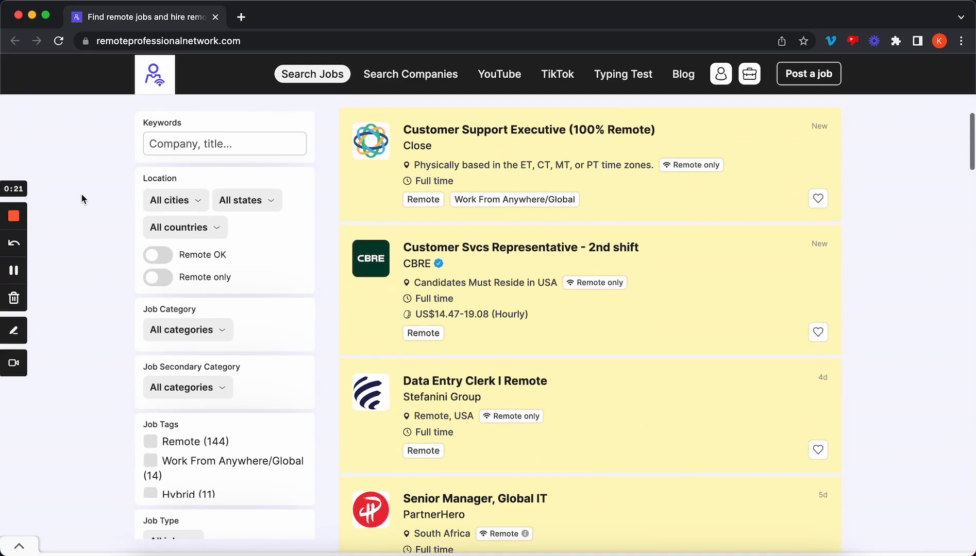
left_click(527, 130)
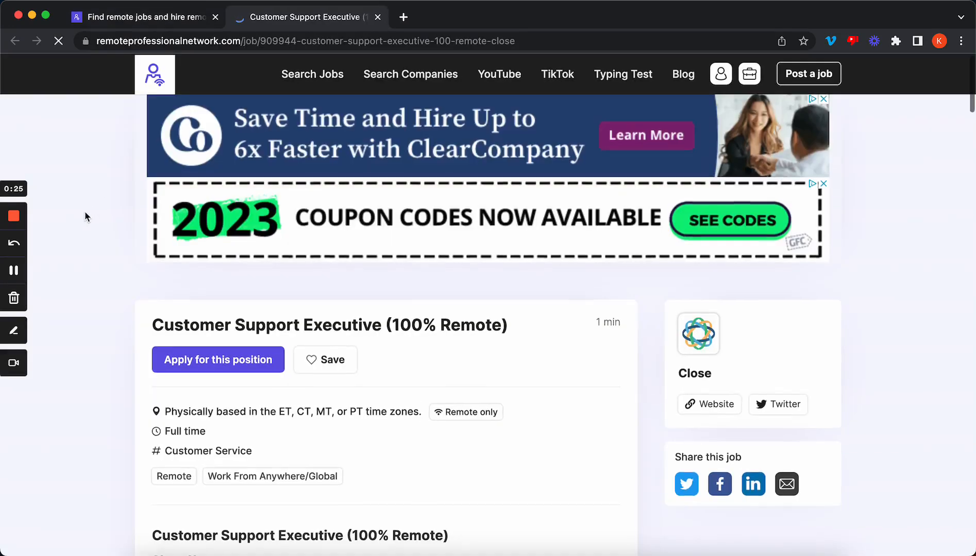
Read down the posting and highlight the required ET, CT, MT or PT time zones
scroll("down", 3)
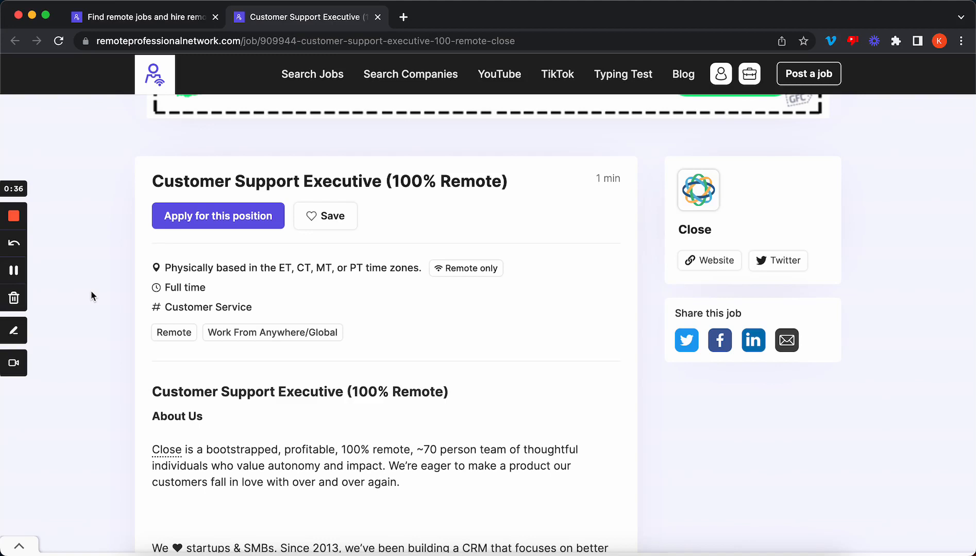
scroll("down", 3)
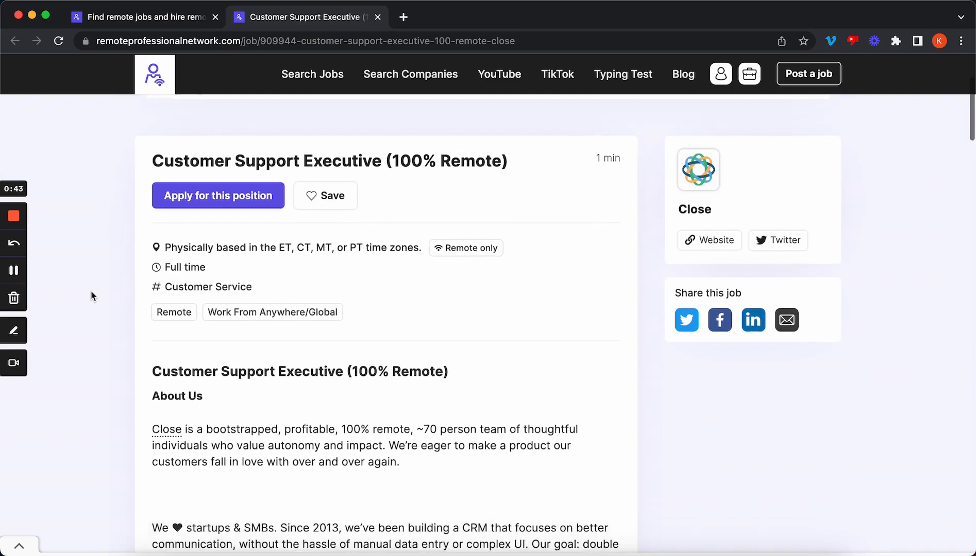
scroll("down", 3)
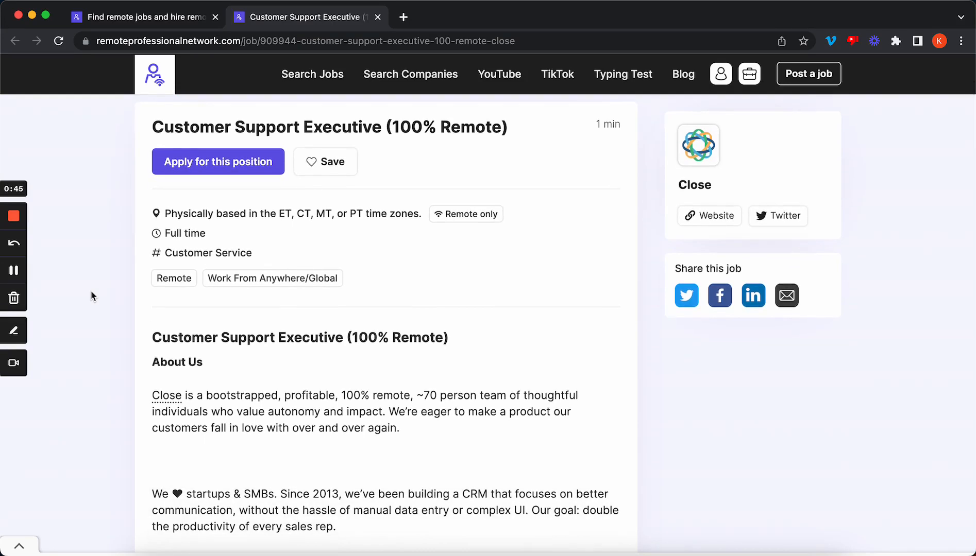
scroll("down", 3)
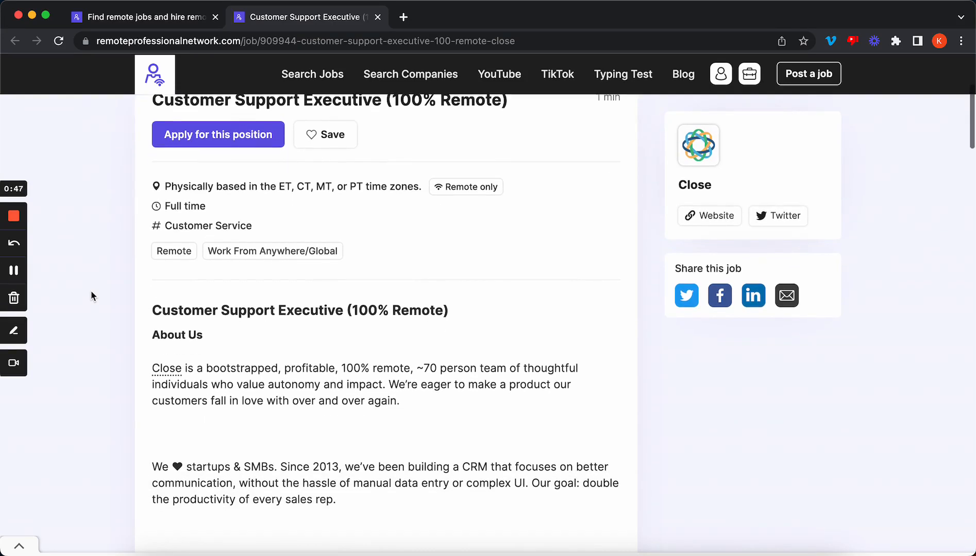
mouse_move(258, 175)
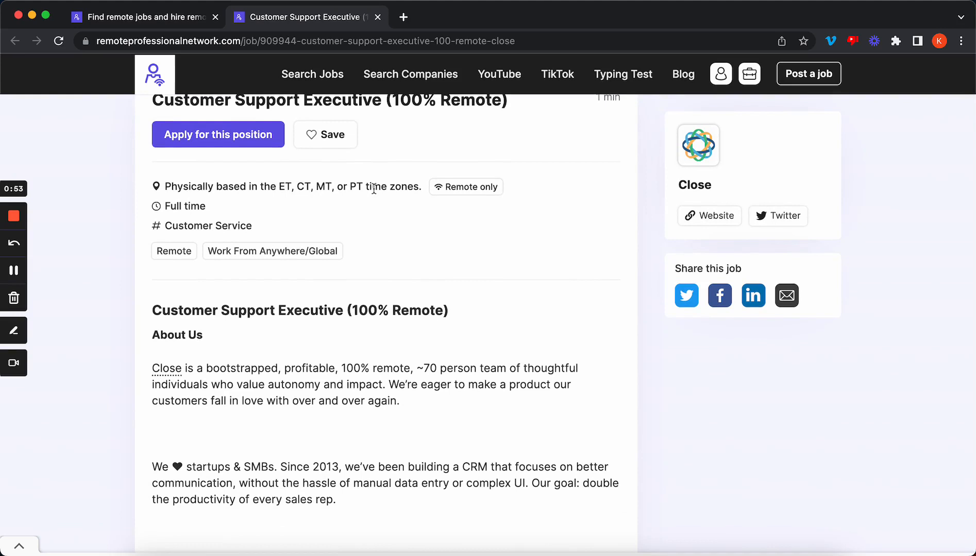
mouse_move(88, 223)
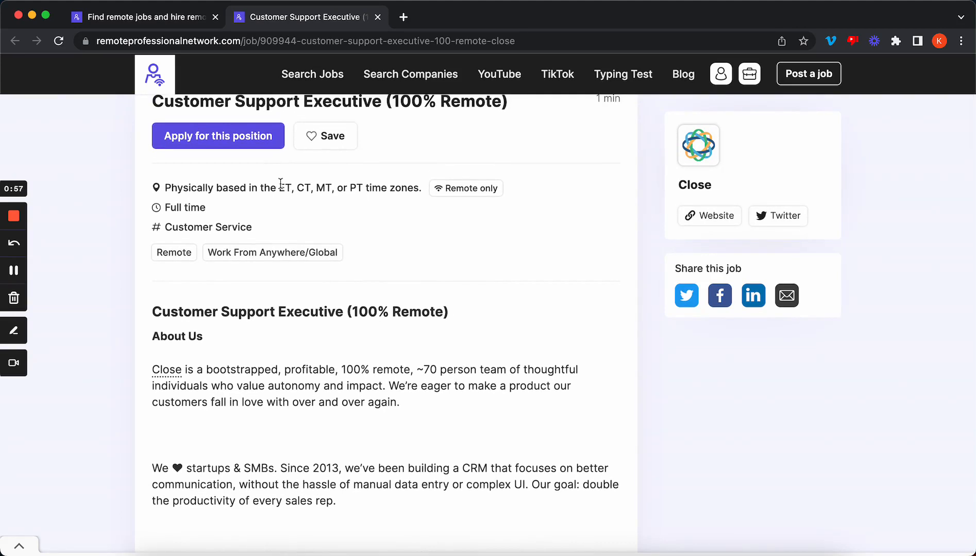
left_click_drag(279, 188, 422, 187)
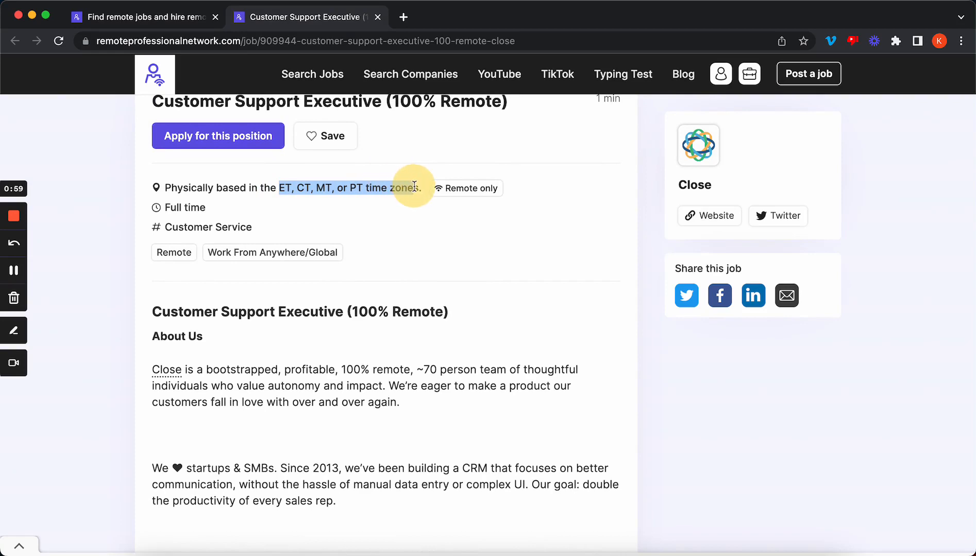
scroll("down", 3)
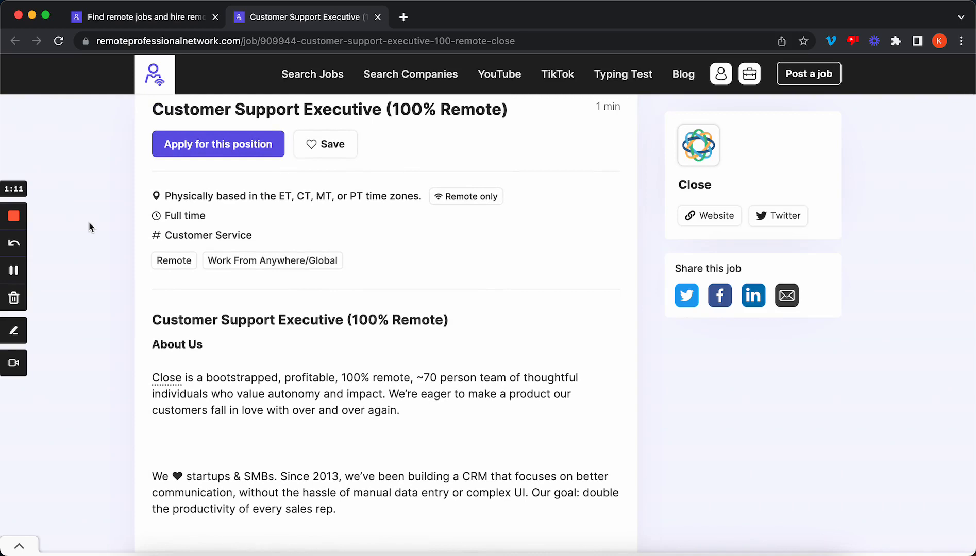
scroll("down", 3)
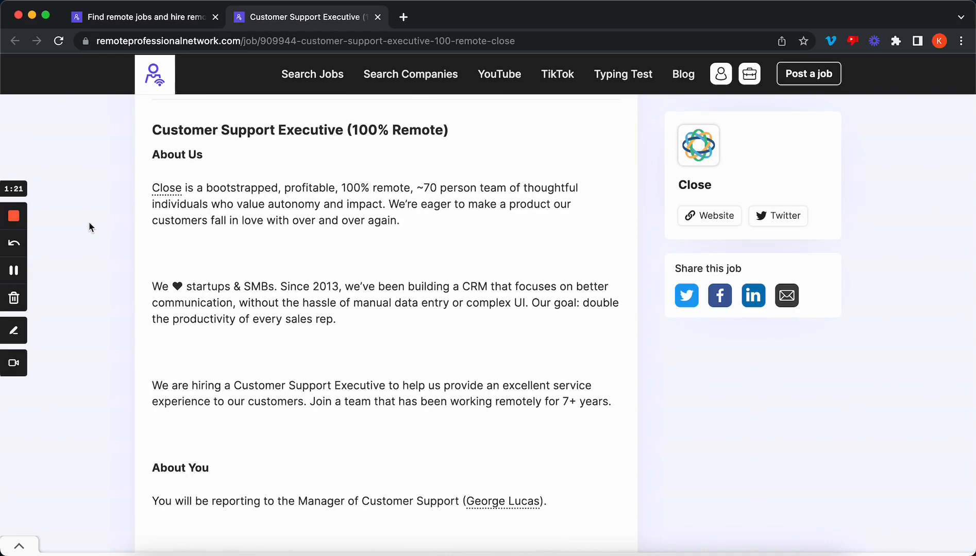
scroll("down", 3)
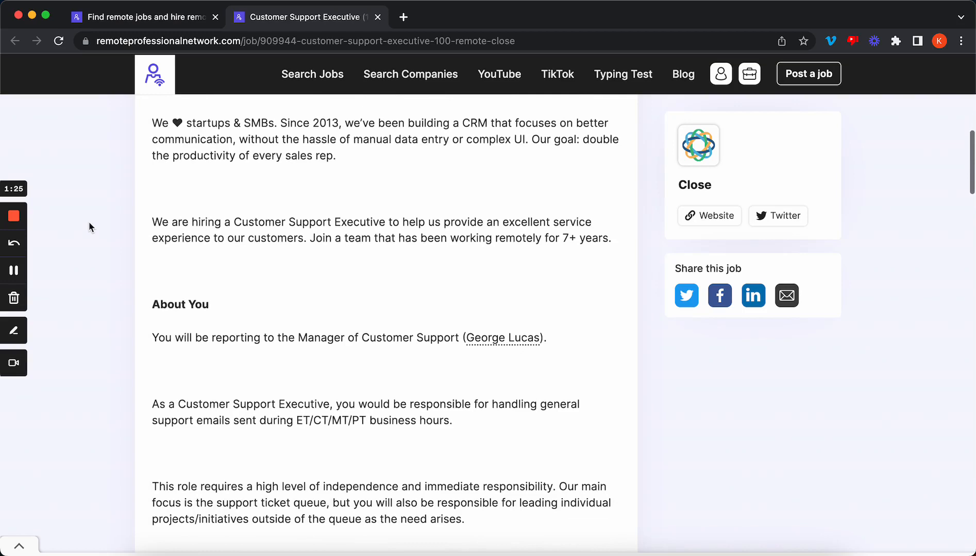
scroll("down", 3)
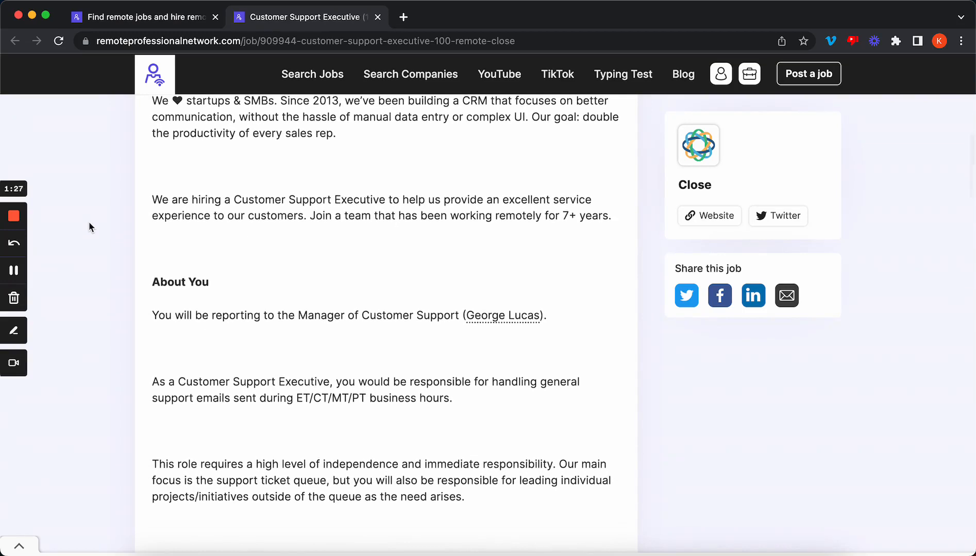
scroll("down", 3)
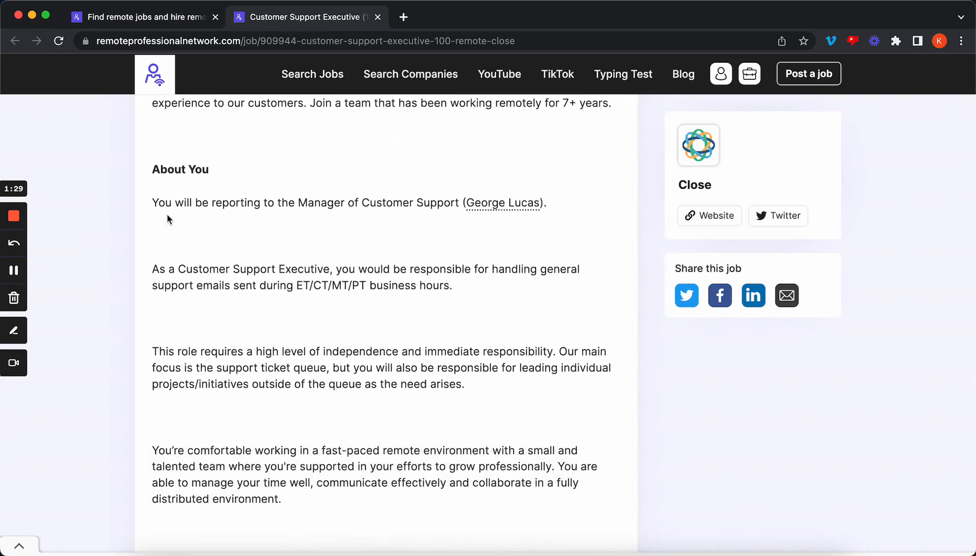
scroll("down", 3)
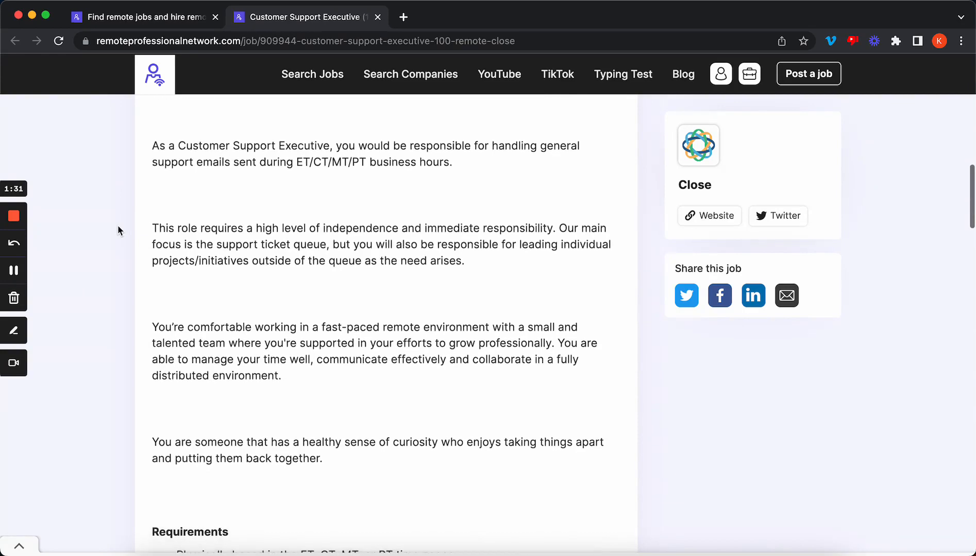
scroll("down", 3)
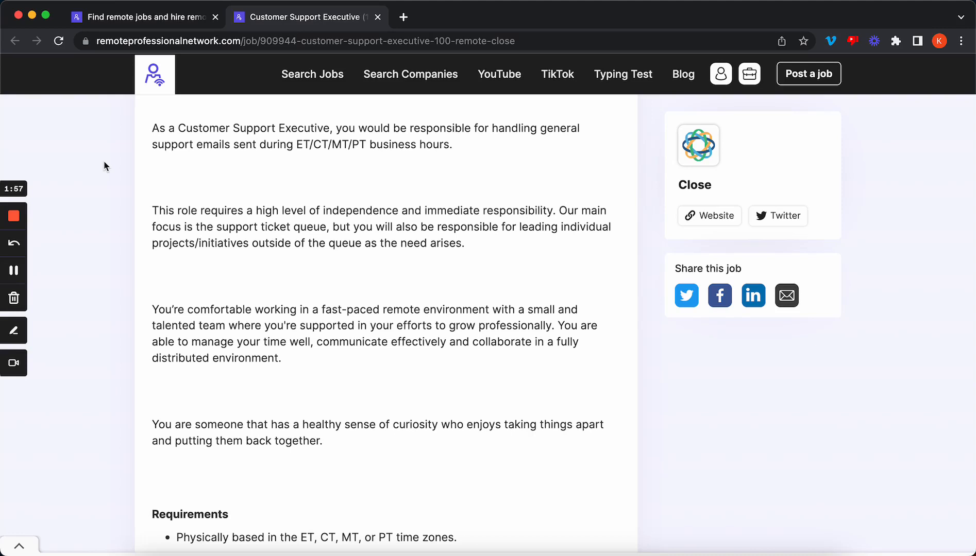
scroll("down", 3)
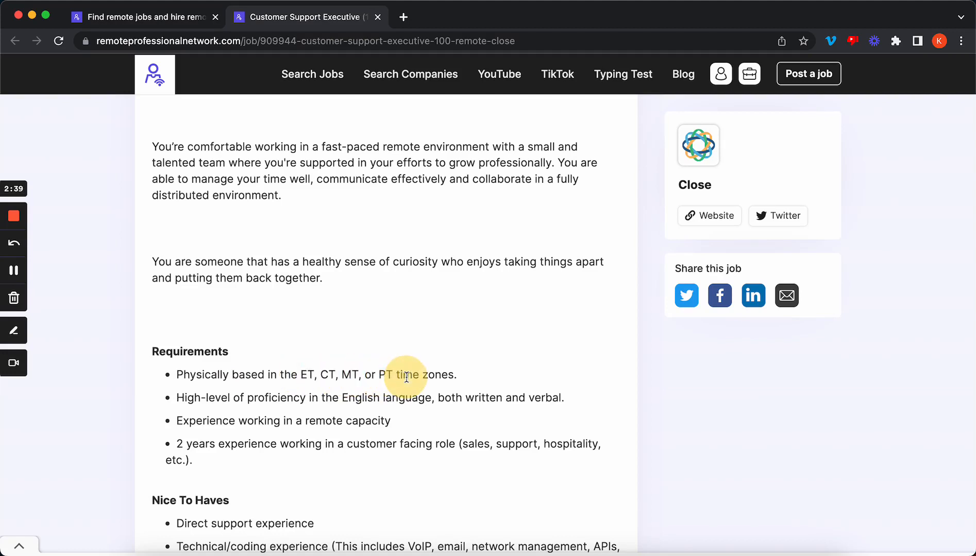
mouse_move(125, 346)
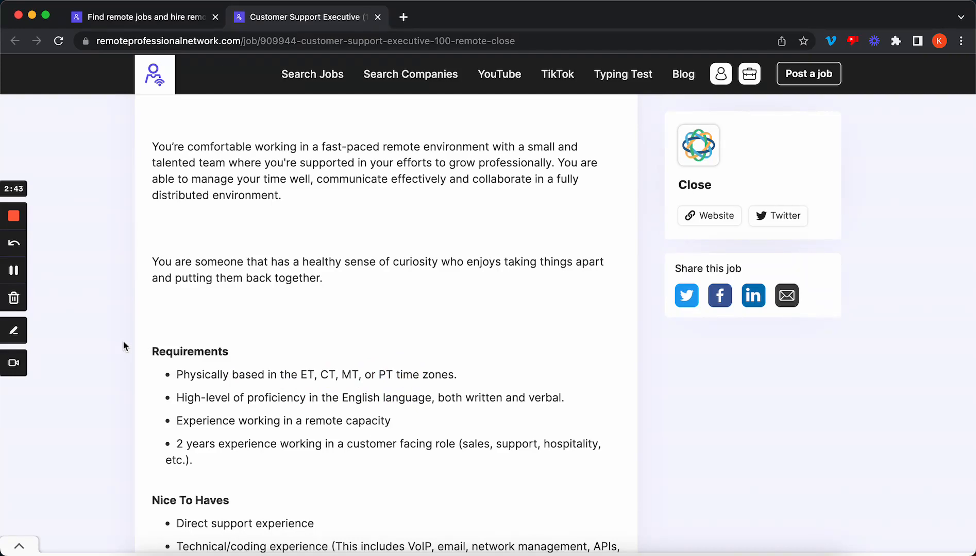
scroll("down", 3)
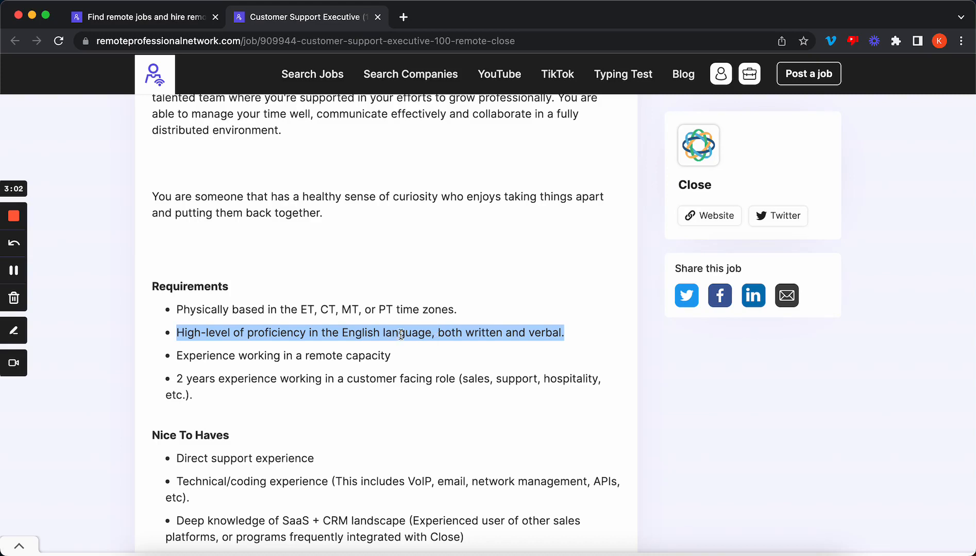
double_click(374, 333)
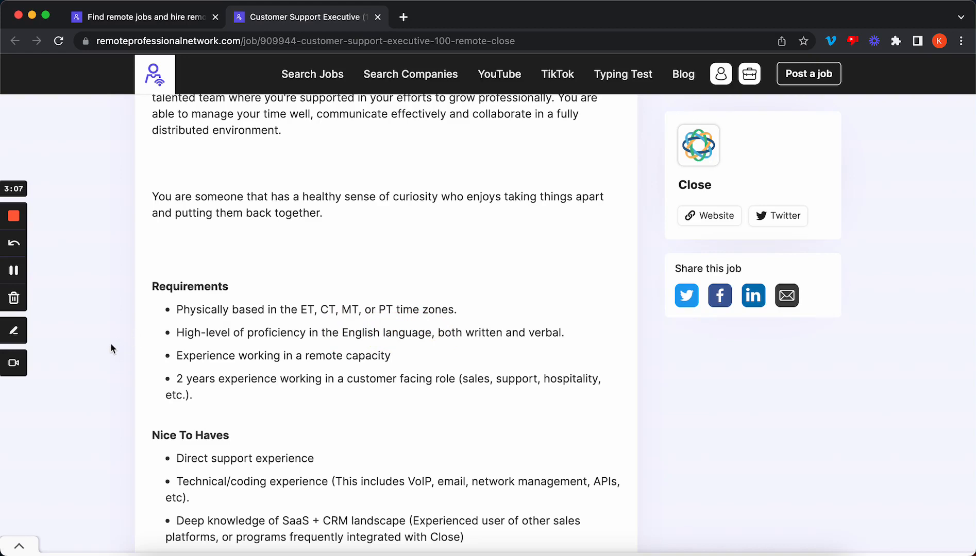
mouse_move(290, 355)
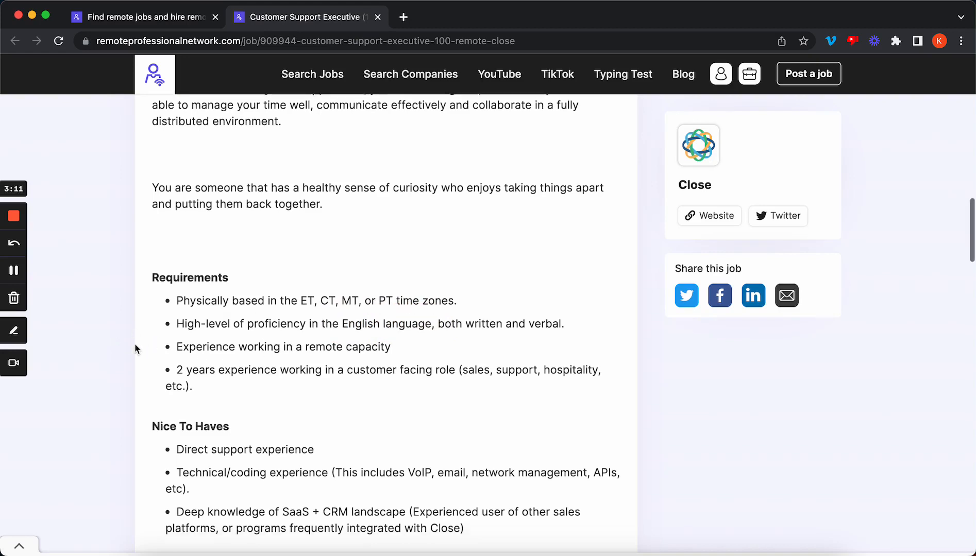
scroll("down", 3)
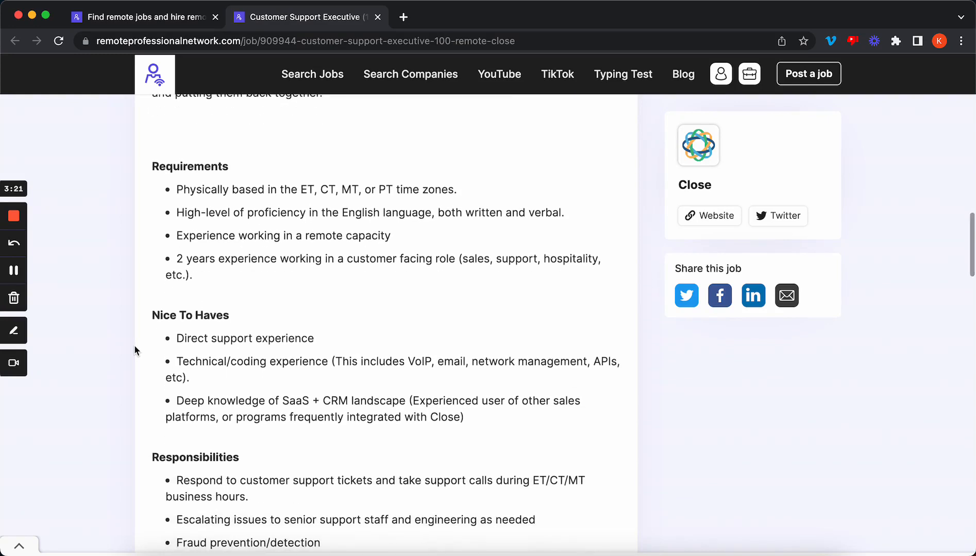
double_click(245, 338)
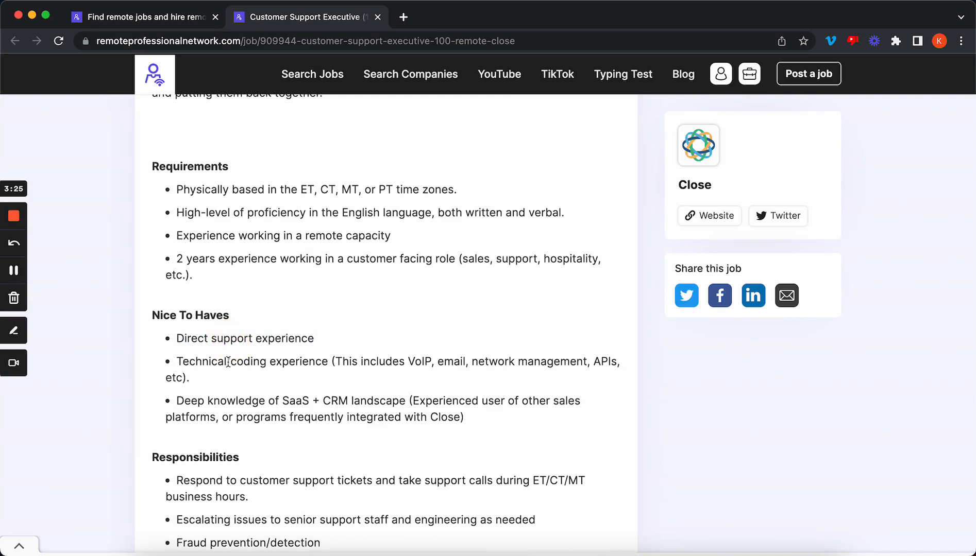
mouse_move(446, 361)
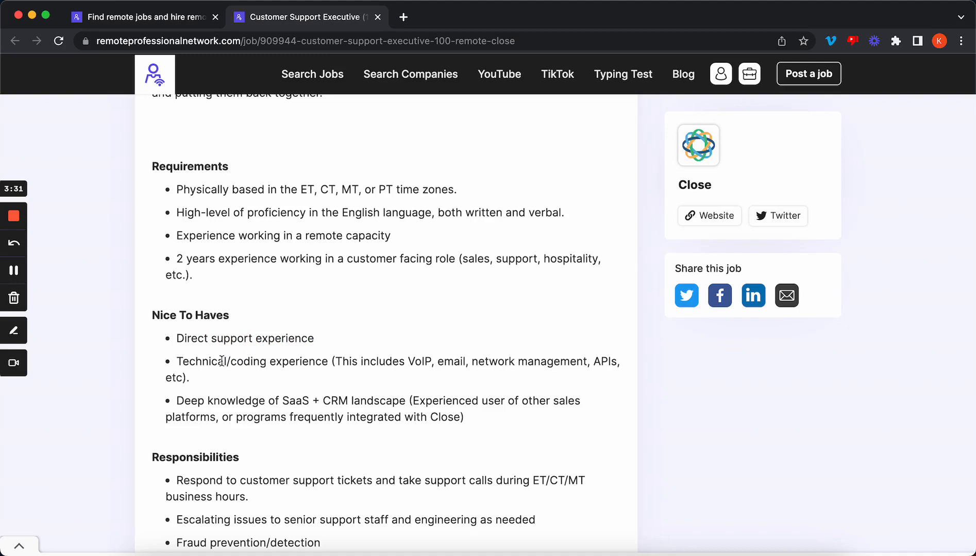
scroll("down", 3)
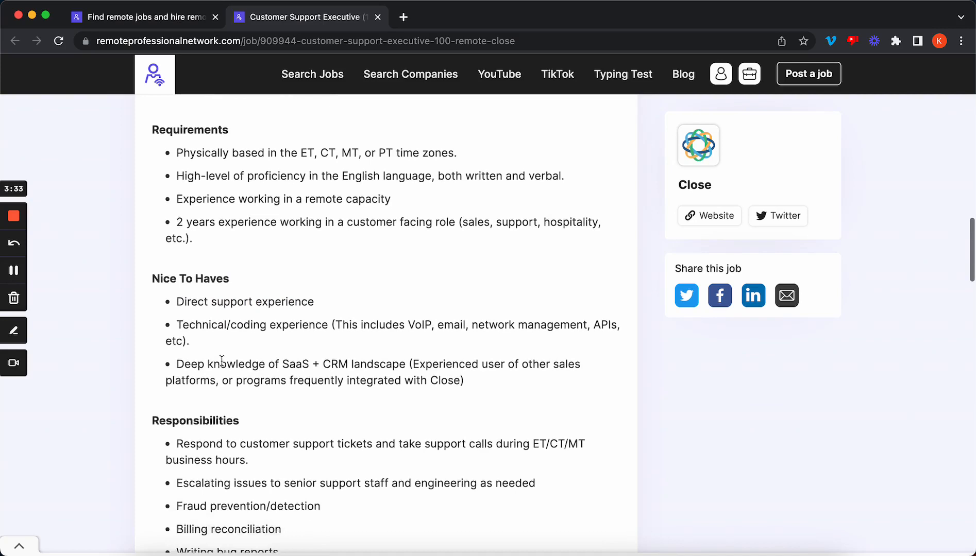
scroll("down", 3)
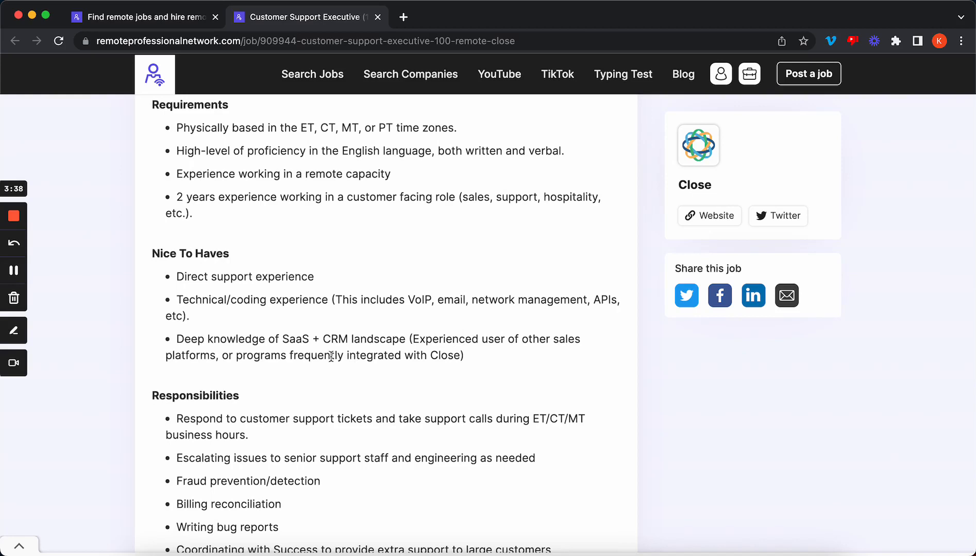
mouse_move(458, 352)
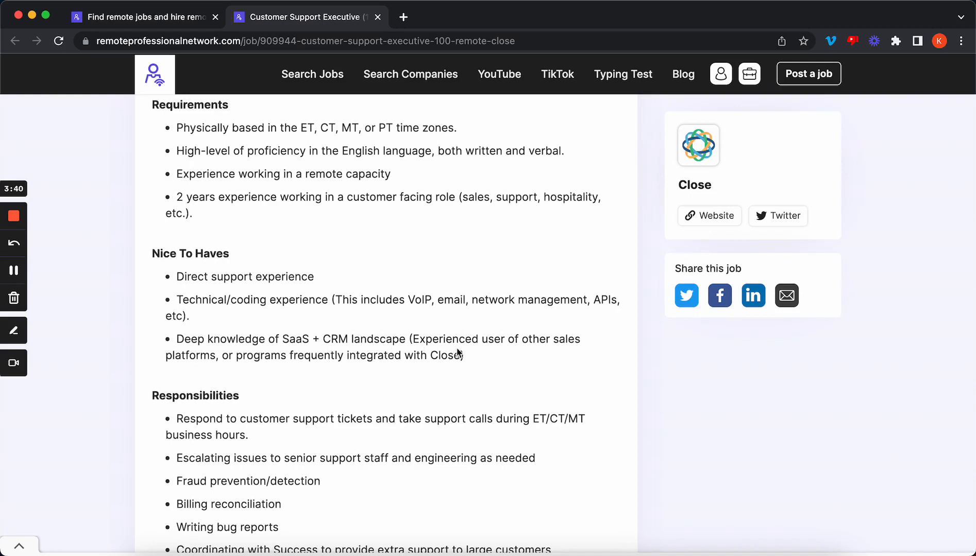
mouse_move(327, 339)
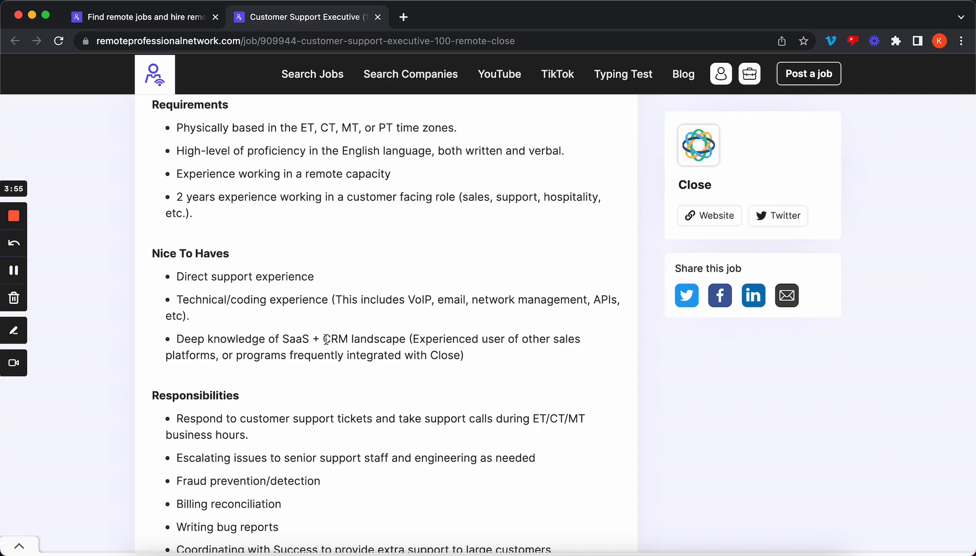
scroll("down", 3)
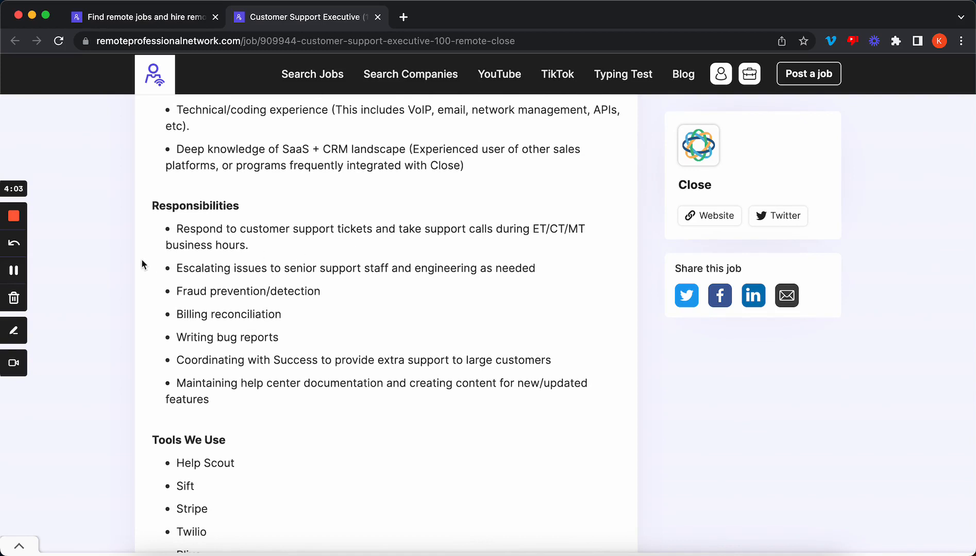
mouse_move(122, 278)
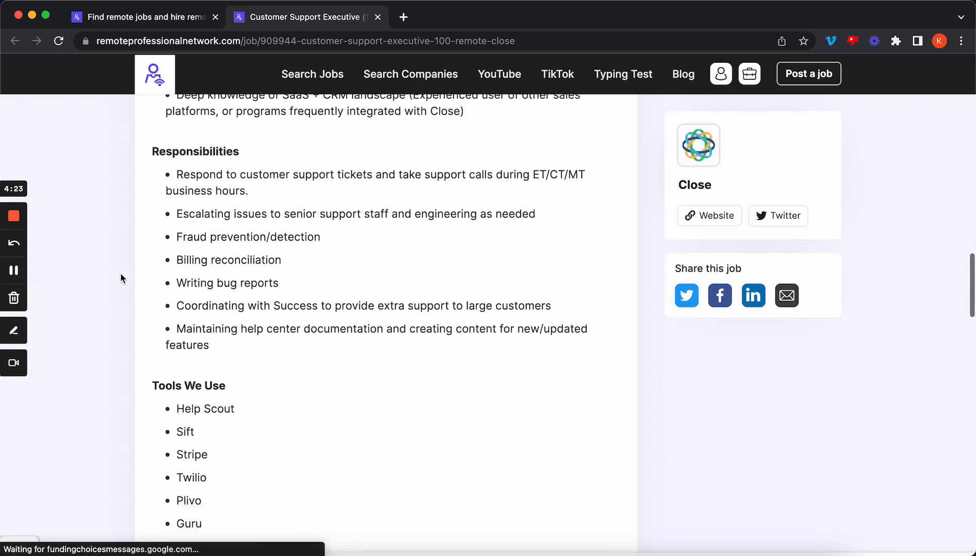
scroll("down", 3)
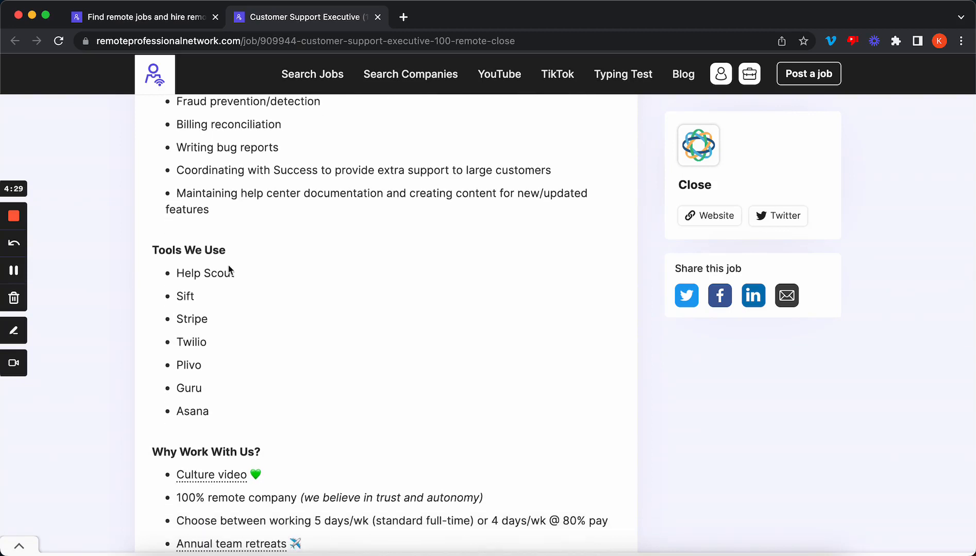
scroll("down", 3)
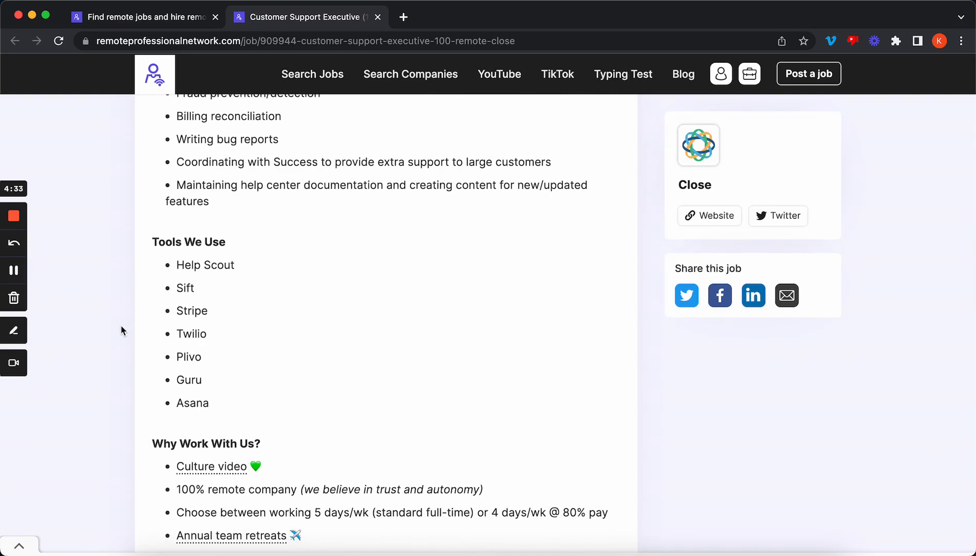
scroll("down", 3)
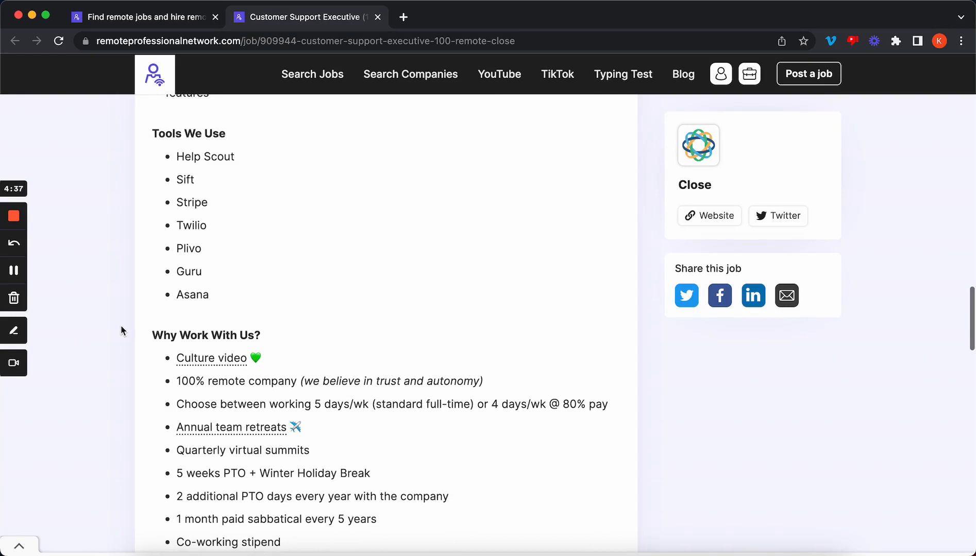
scroll("down", 3)
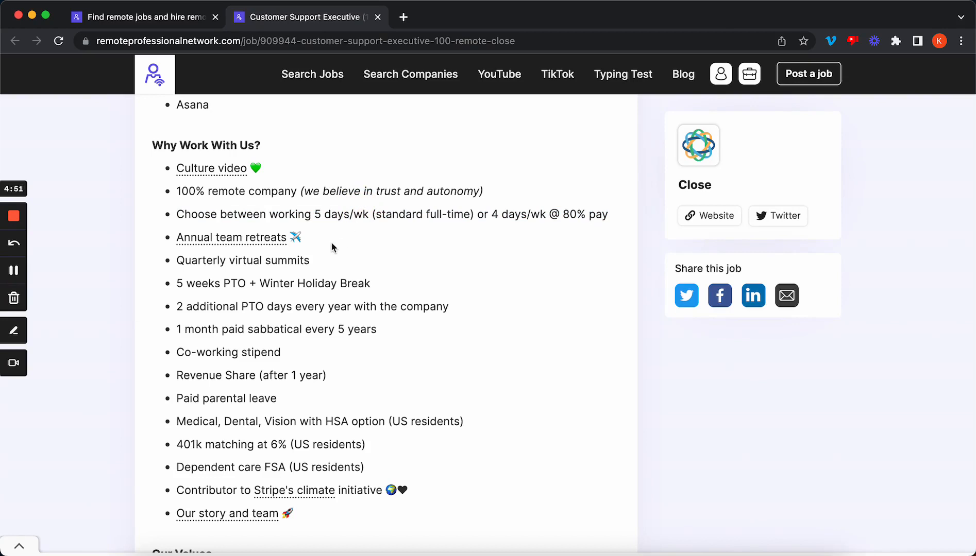
mouse_move(307, 272)
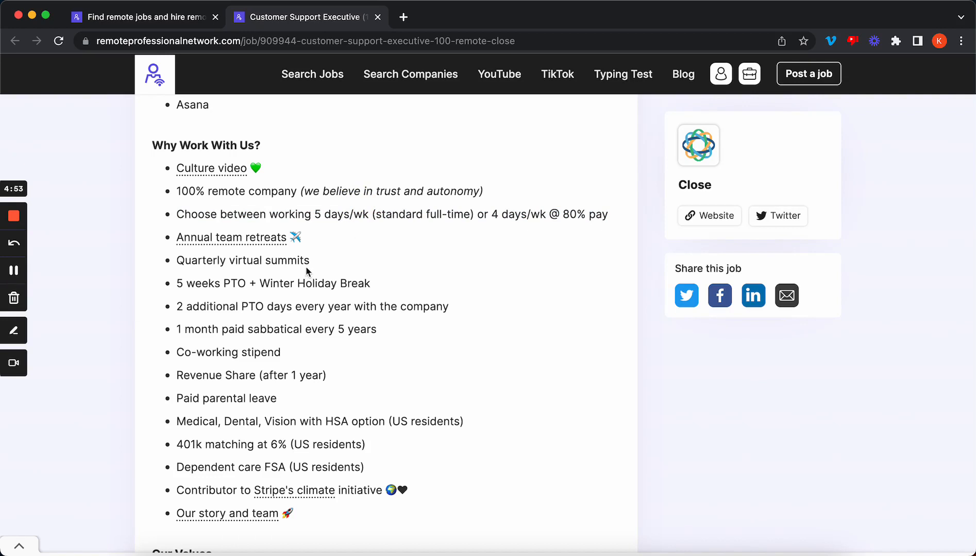
mouse_move(298, 281)
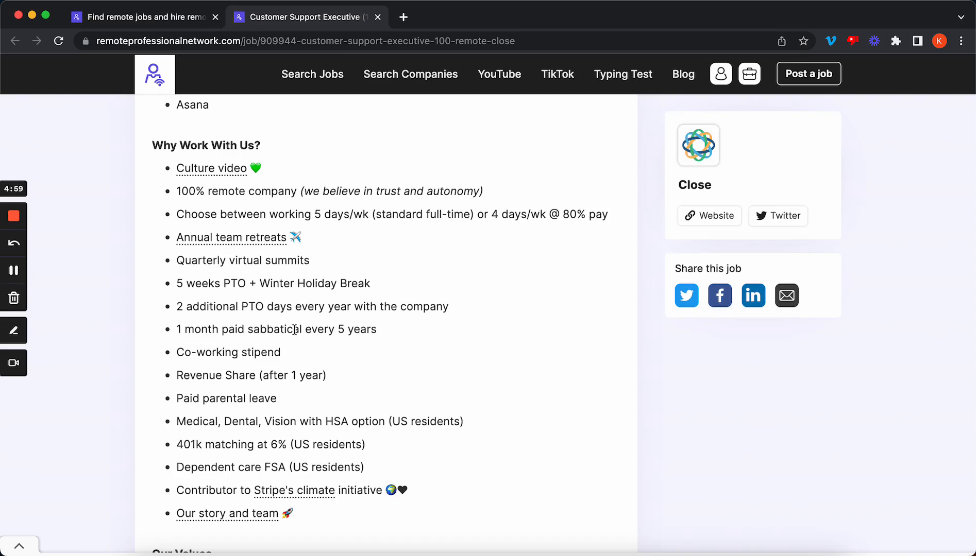
mouse_move(251, 352)
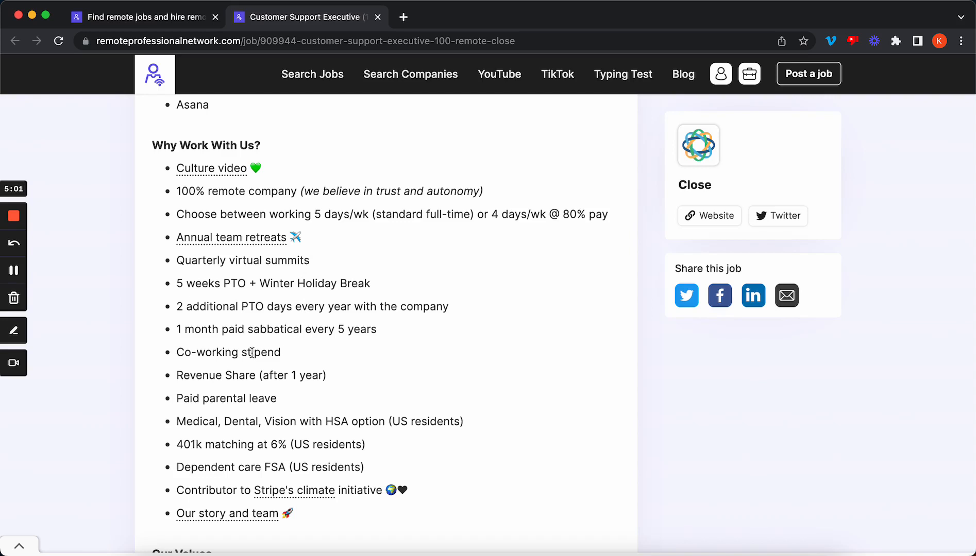
mouse_move(228, 370)
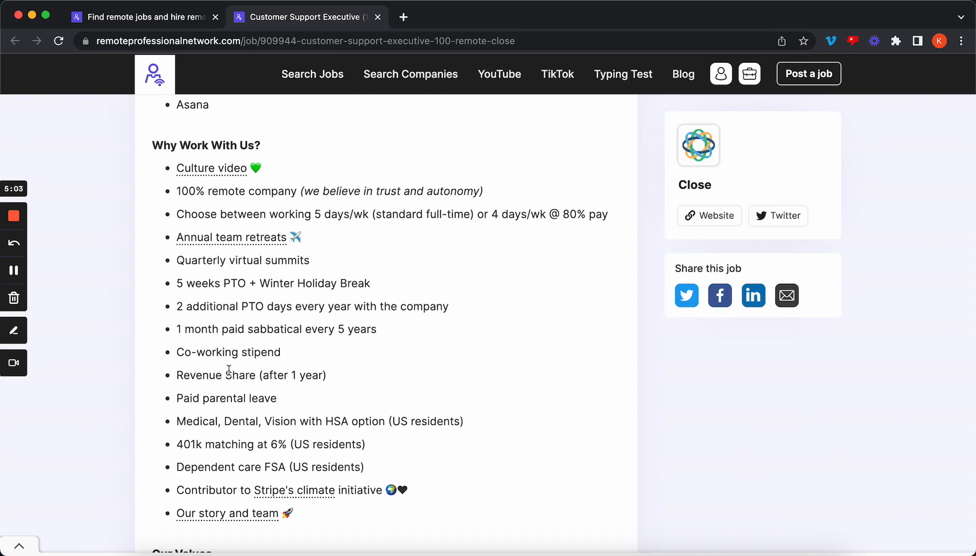
Scroll down the posting past the Our Values section
scroll("down", 3)
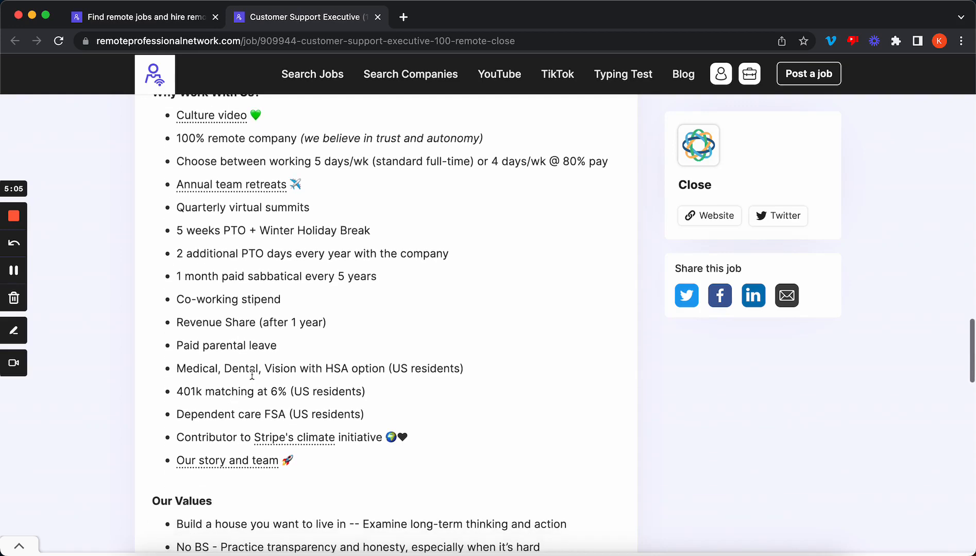
mouse_move(252, 390)
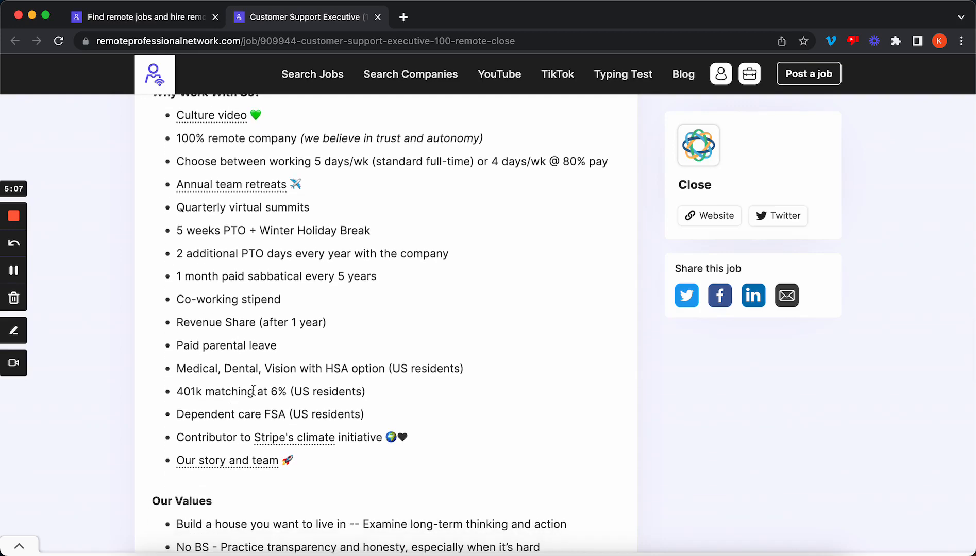
scroll("down", 3)
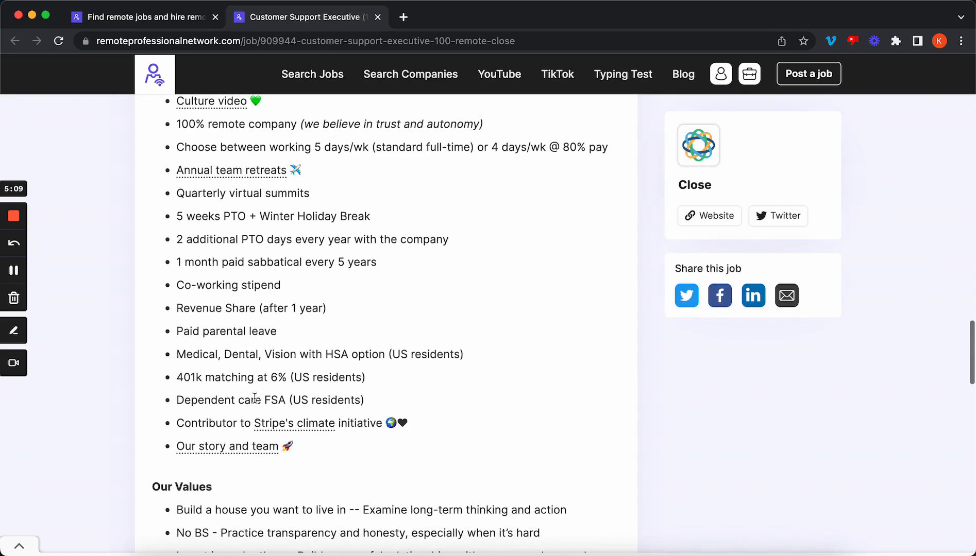
mouse_move(241, 394)
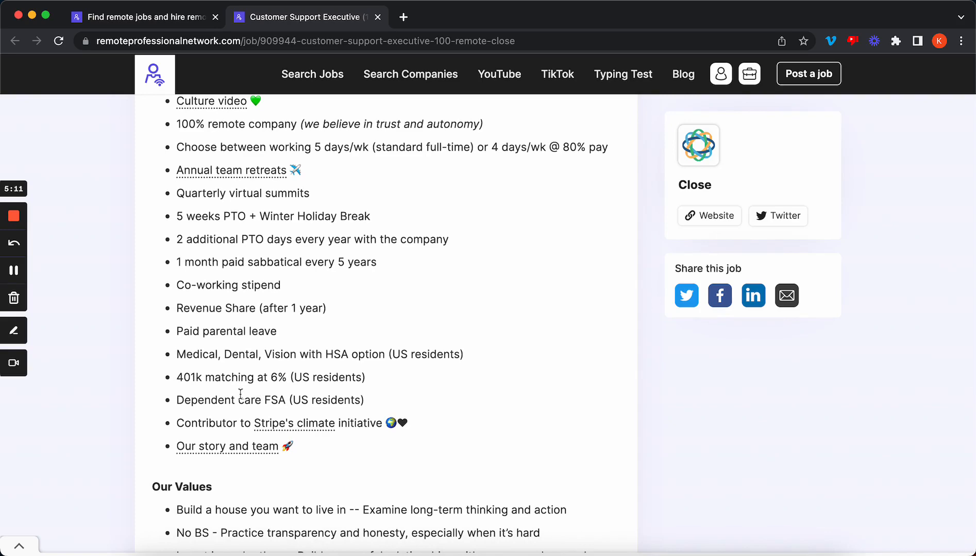
scroll("down", 3)
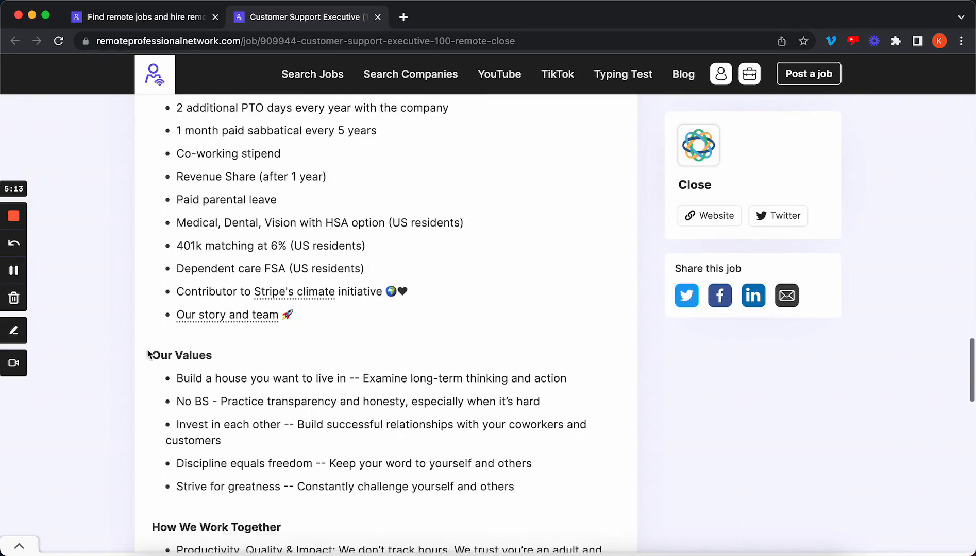
scroll("down", 3)
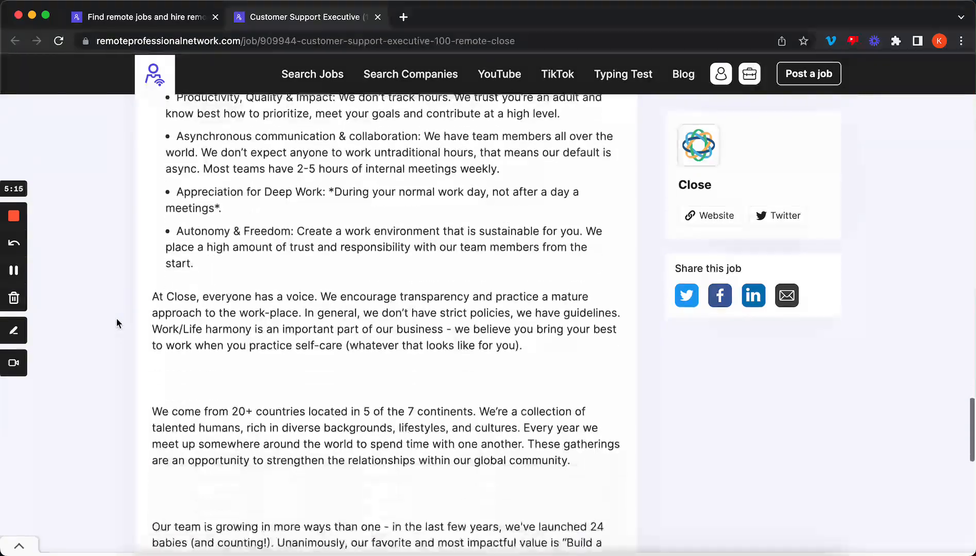
scroll("down", 3)
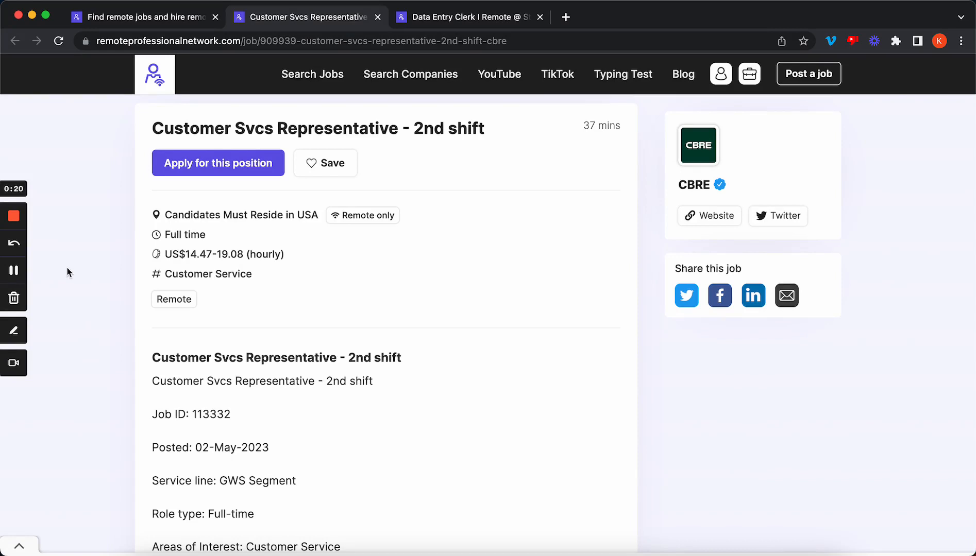
scroll("down", 3)
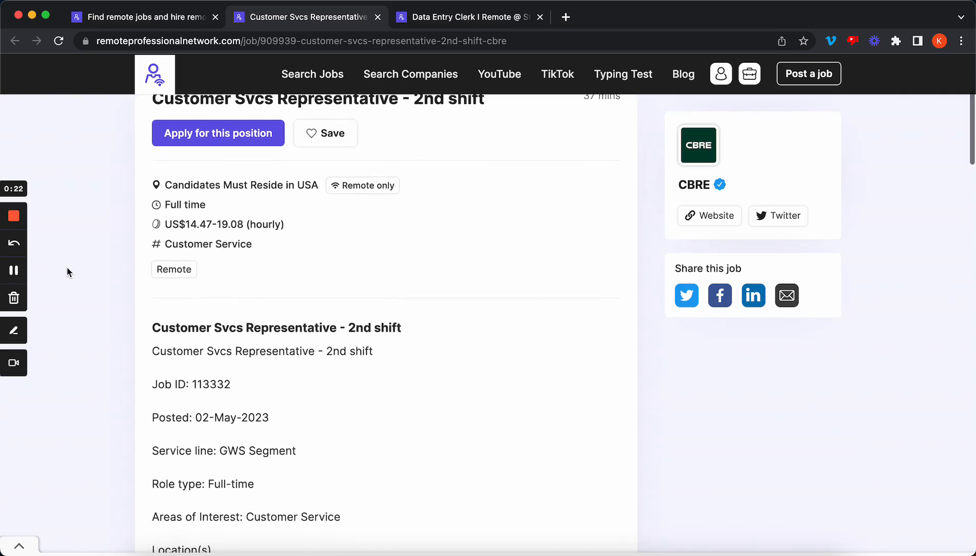
scroll("down", 3)
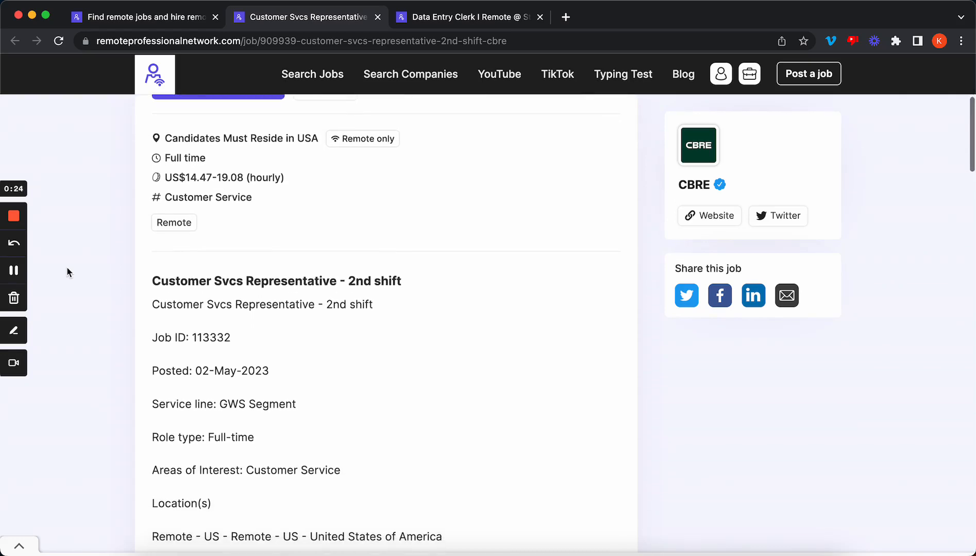
scroll("down", 3)
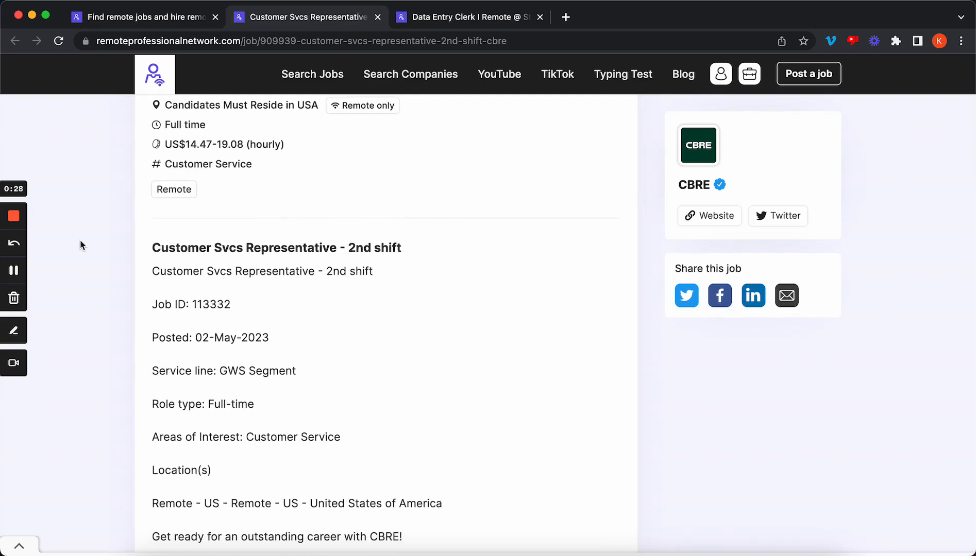
scroll("down", 3)
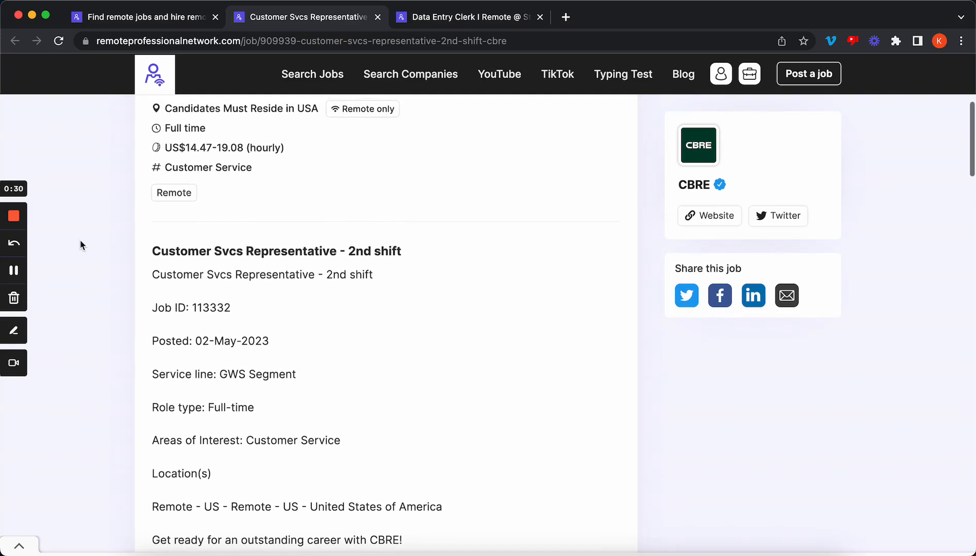
scroll("down", 3)
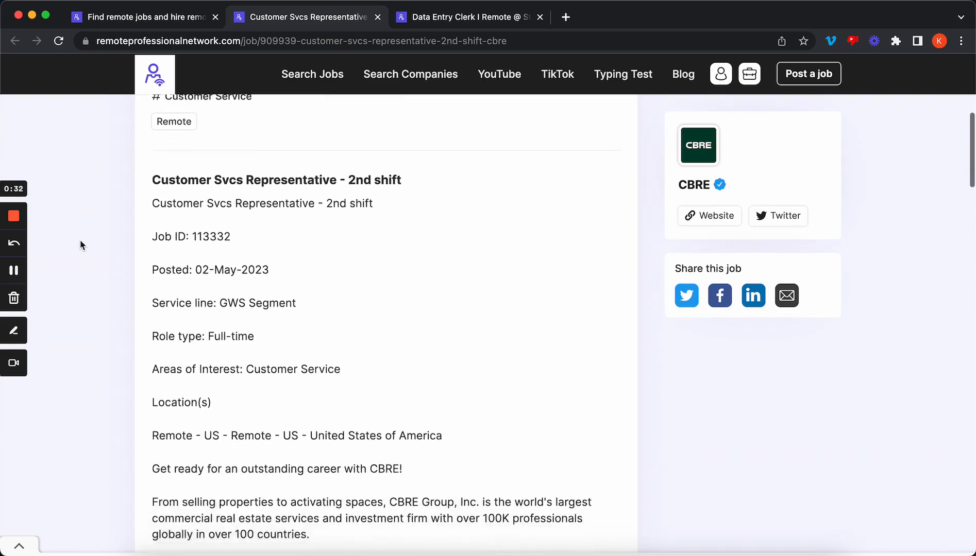
scroll("down", 3)
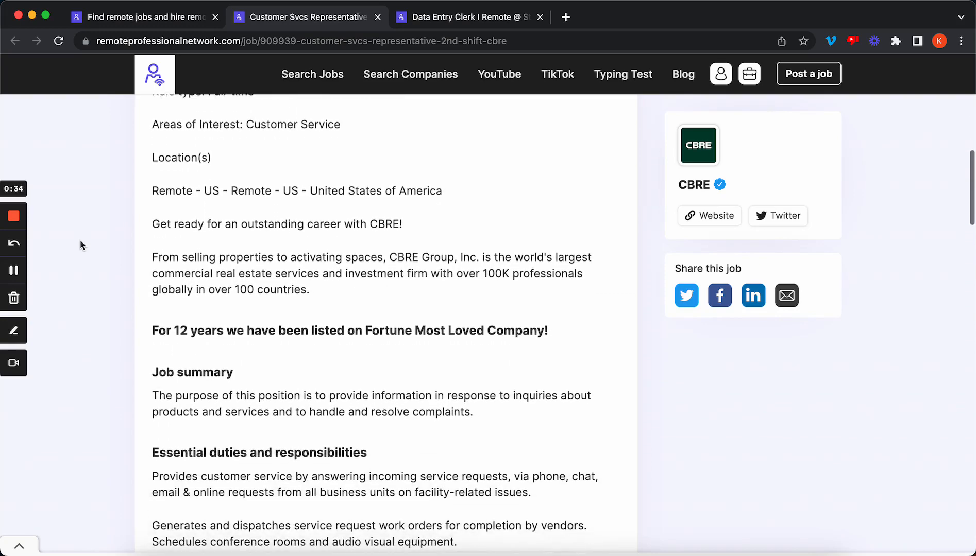
scroll("down", 3)
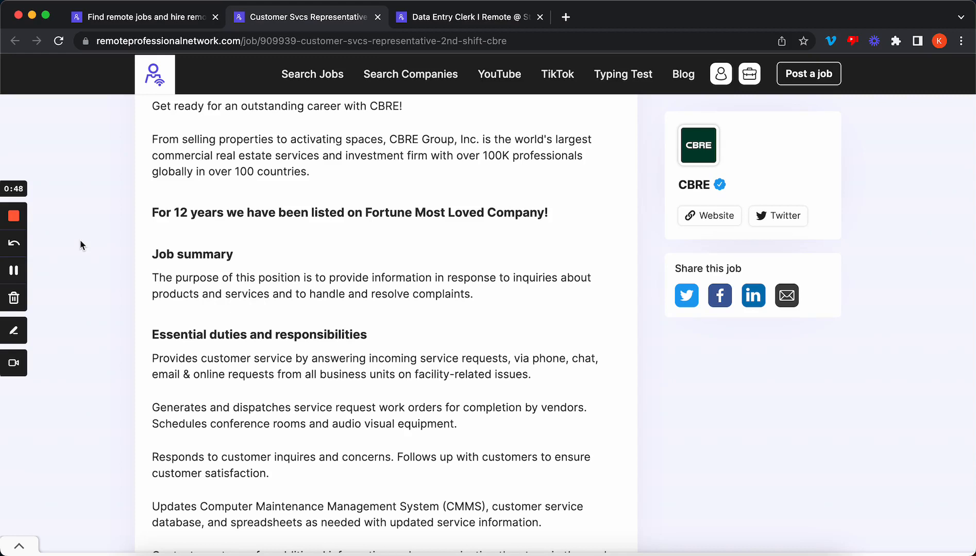
scroll("down", 3)
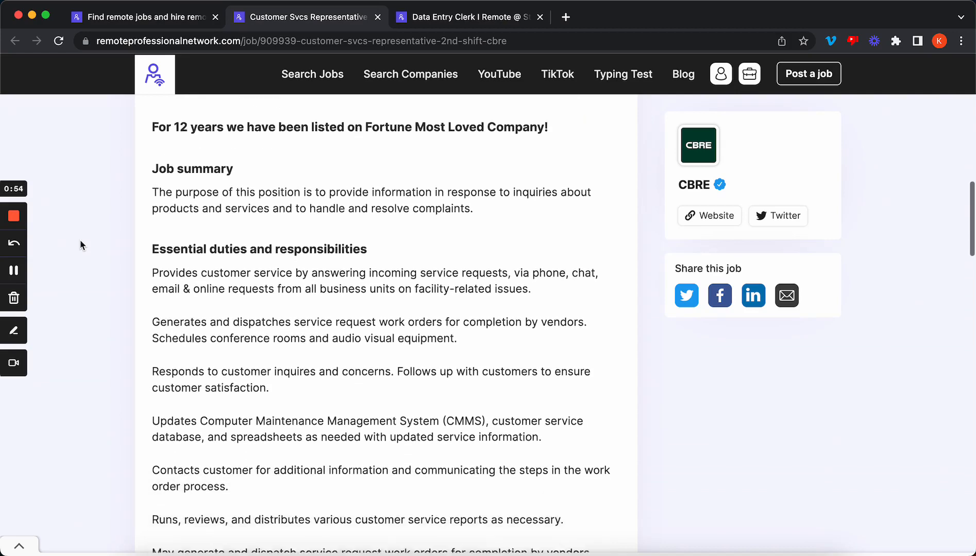
scroll("down", 3)
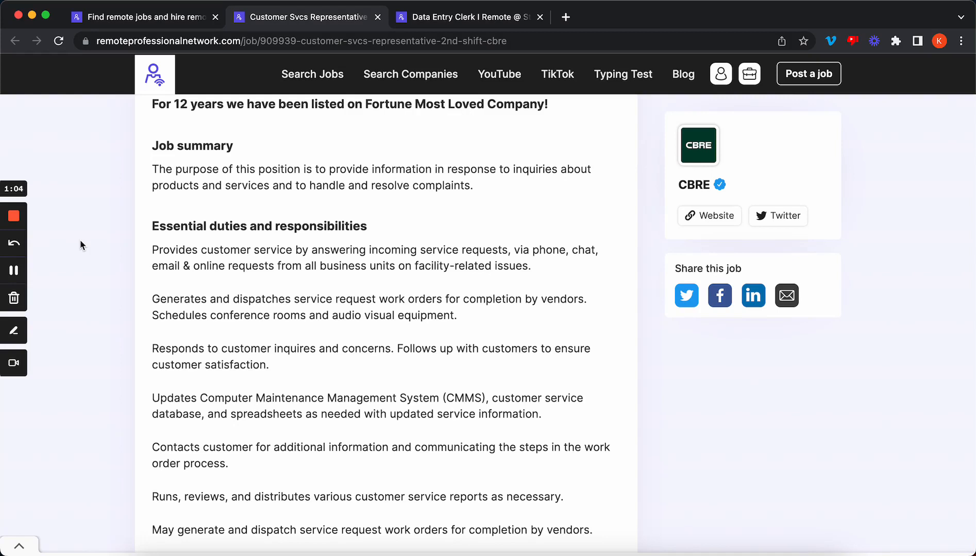
scroll("down", 3)
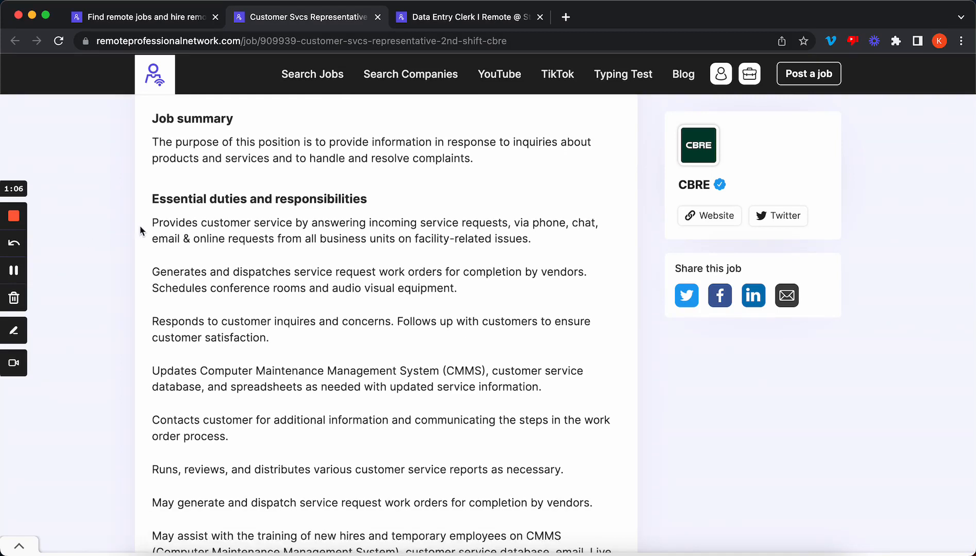
mouse_move(98, 245)
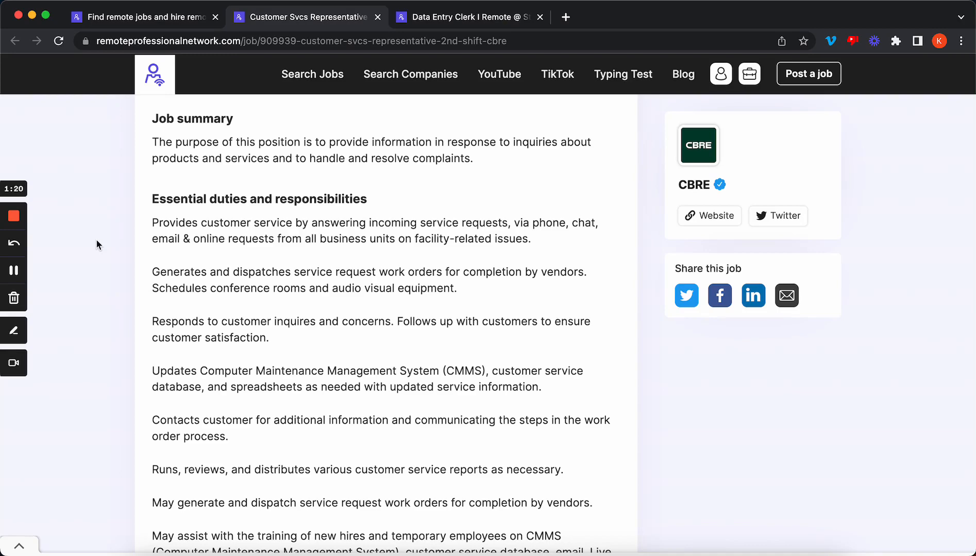
scroll("down", 3)
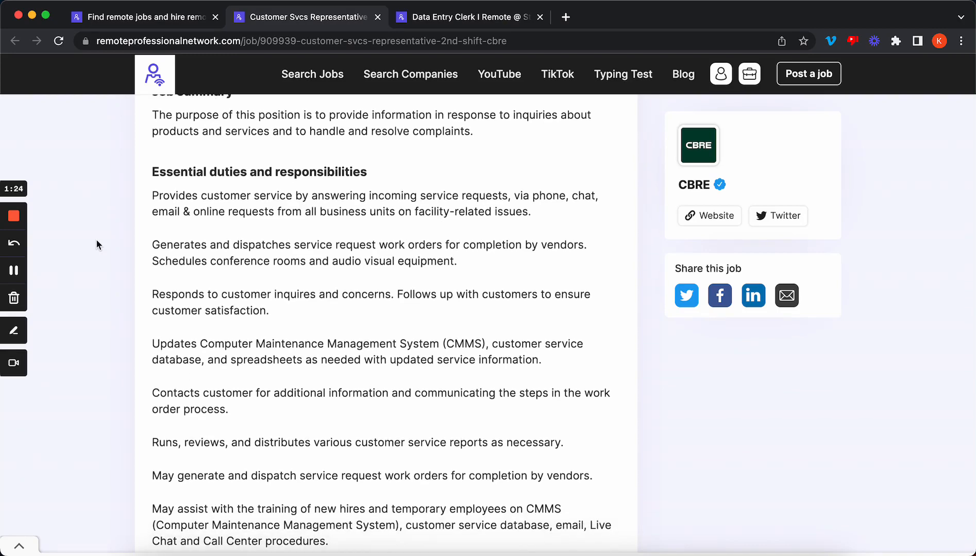
scroll("down", 3)
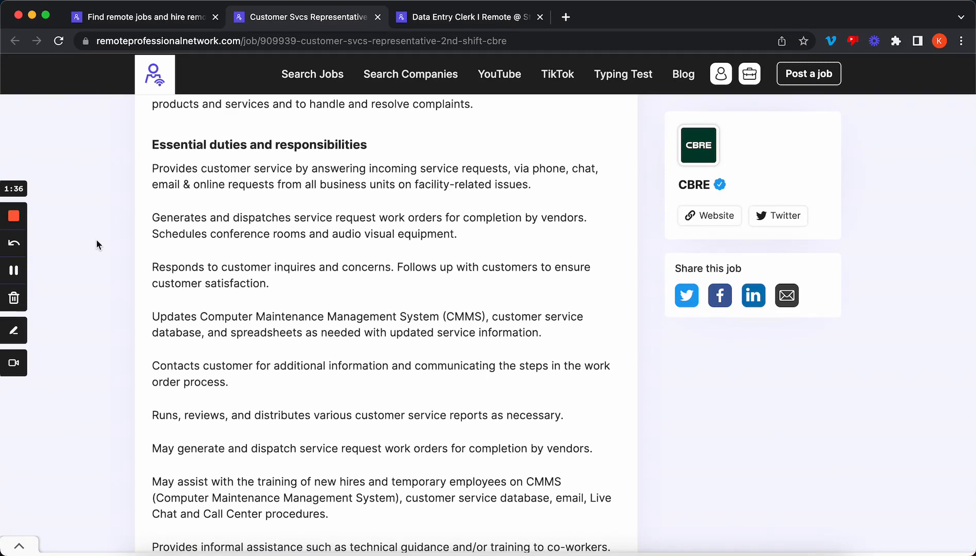
scroll("down", 3)
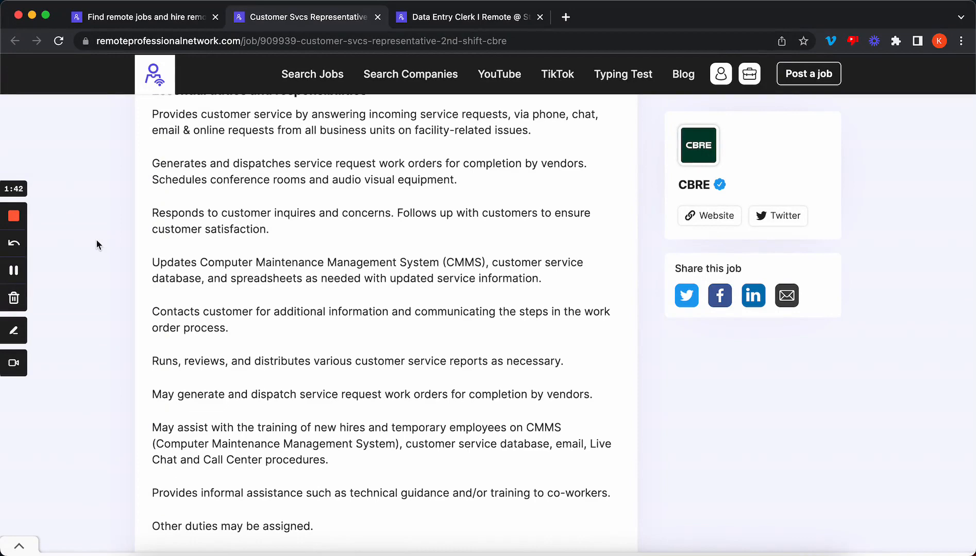
scroll("down", 3)
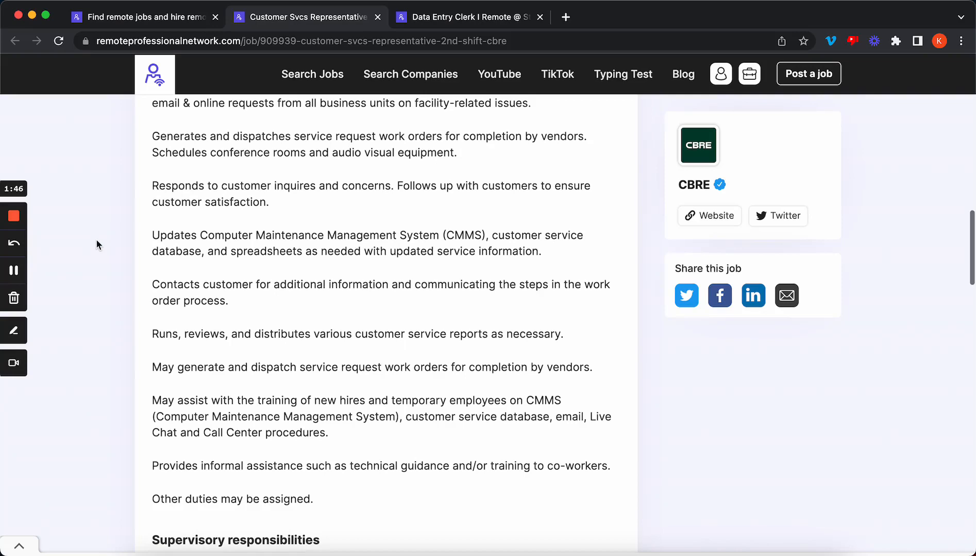
scroll("down", 3)
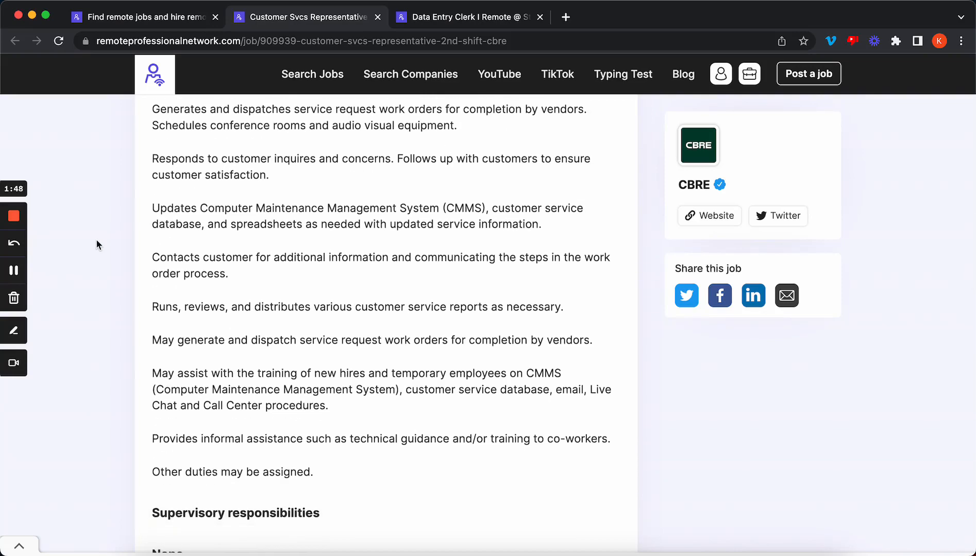
scroll("down", 3)
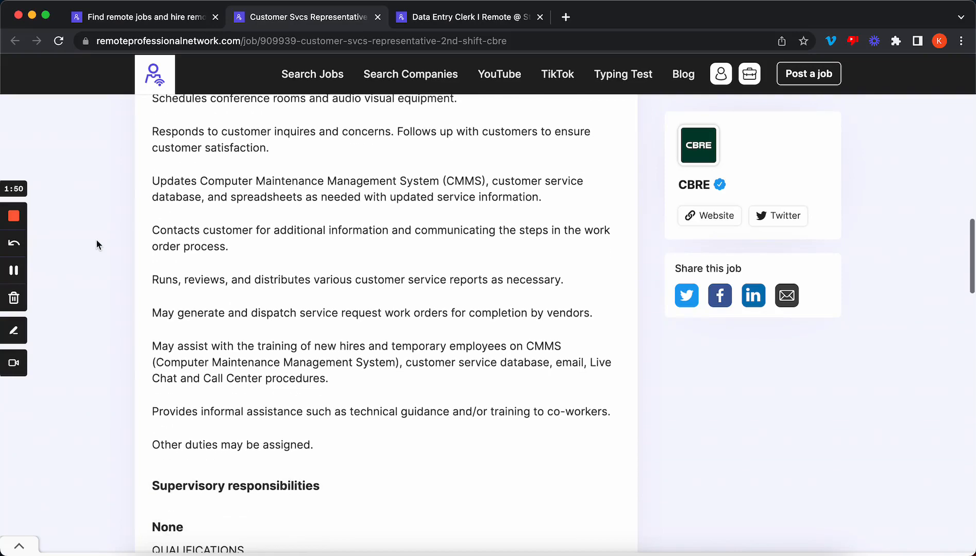
scroll("down", 3)
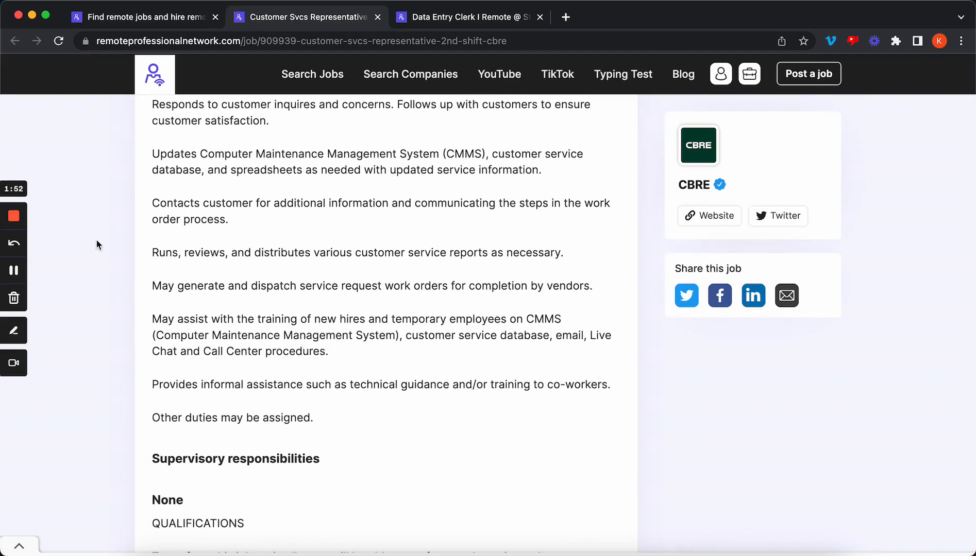
scroll("down", 3)
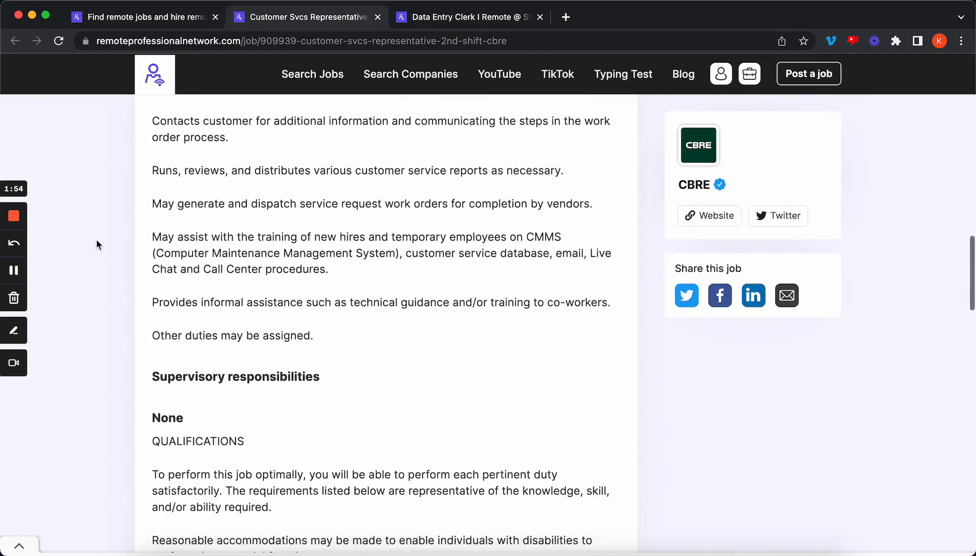
Scroll the CBRE posting through its reasoning and Other Skills sections
scroll("down", 3)
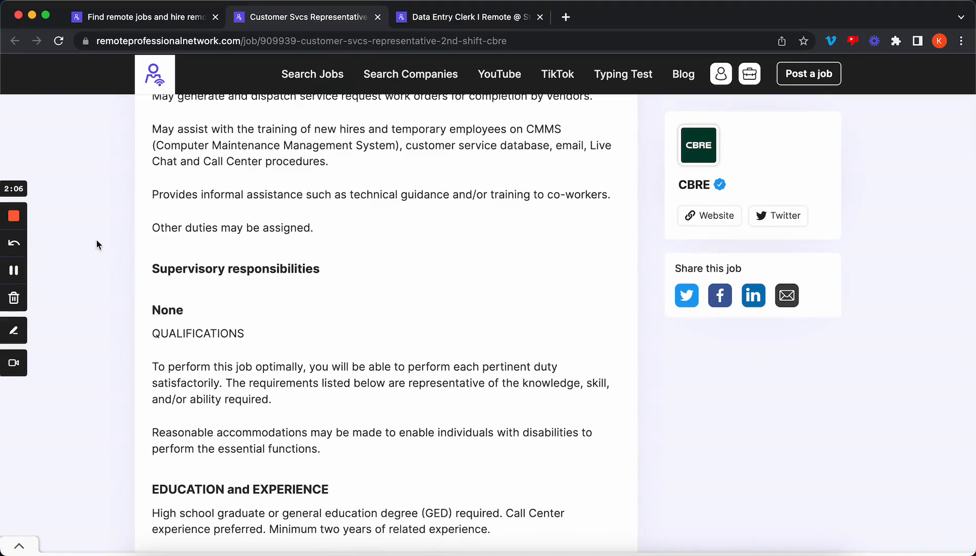
scroll("down", 3)
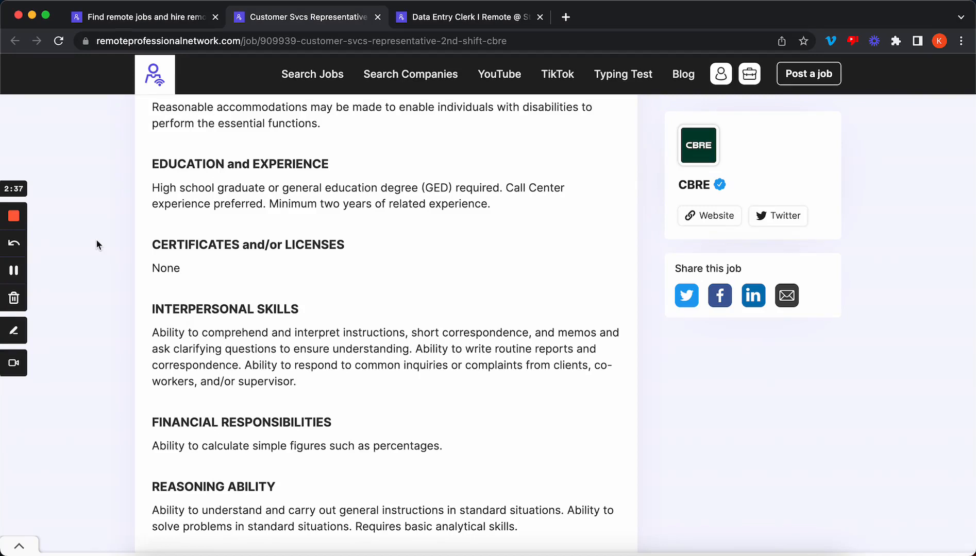
scroll("down", 3)
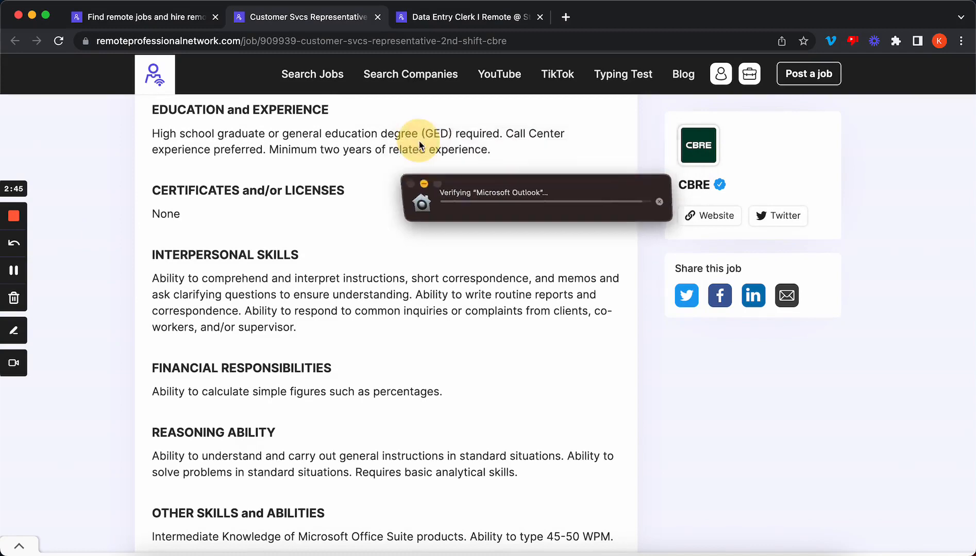
scroll("down", 3)
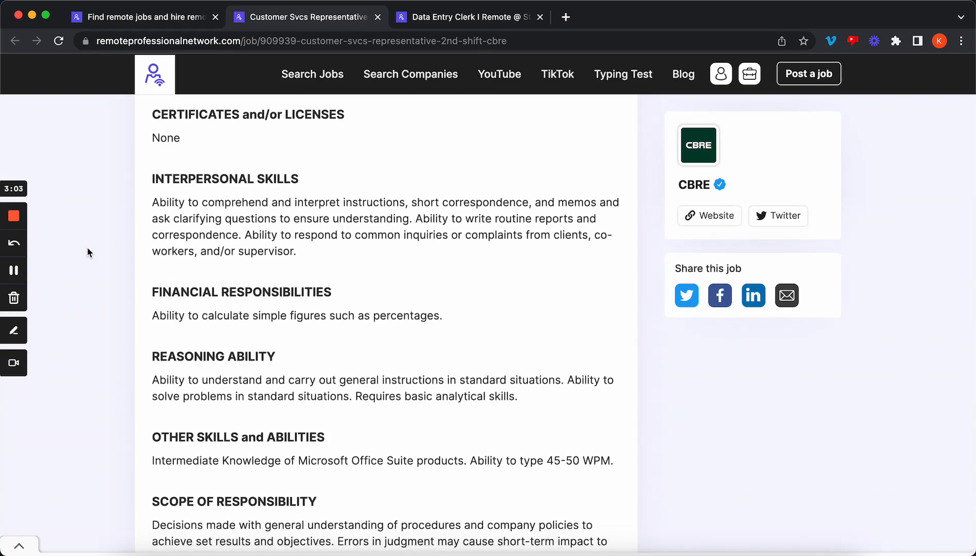
scroll("down", 3)
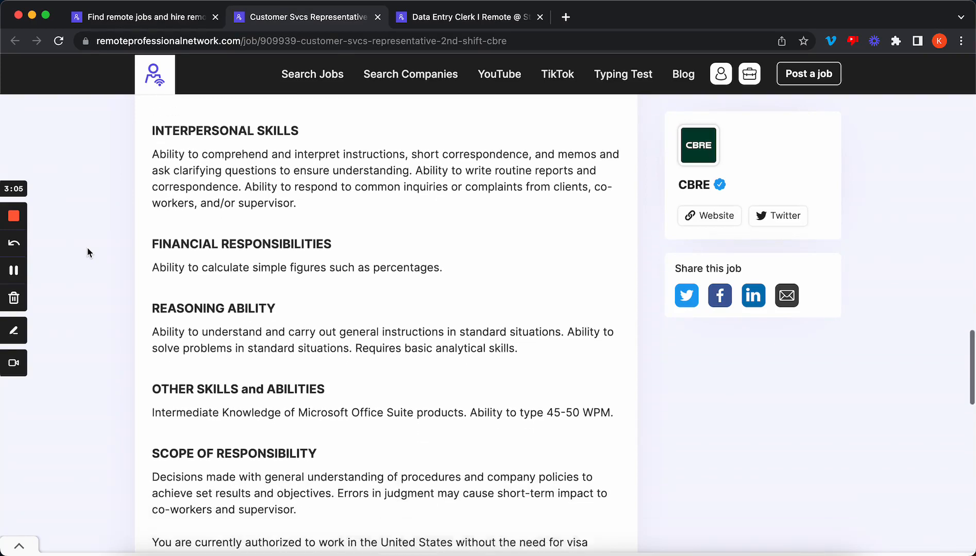
scroll("down", 3)
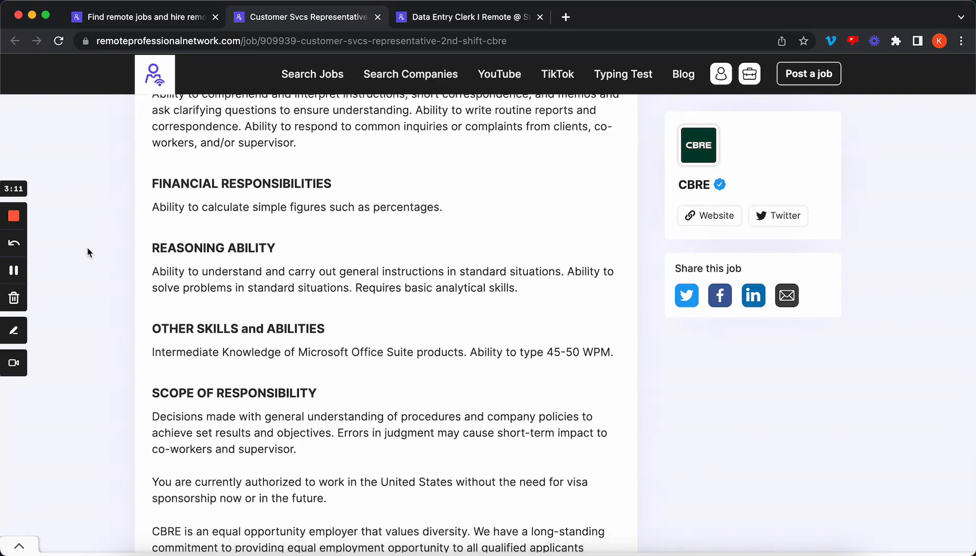
scroll("down", 3)
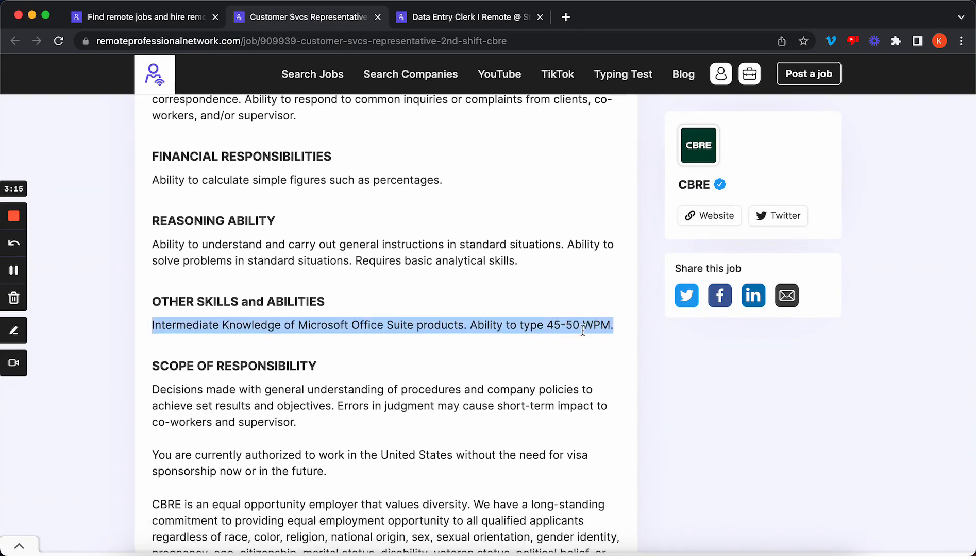
Select text in Scope of Responsibility around the 45-50 WPM typing requirement
left_click(628, 201)
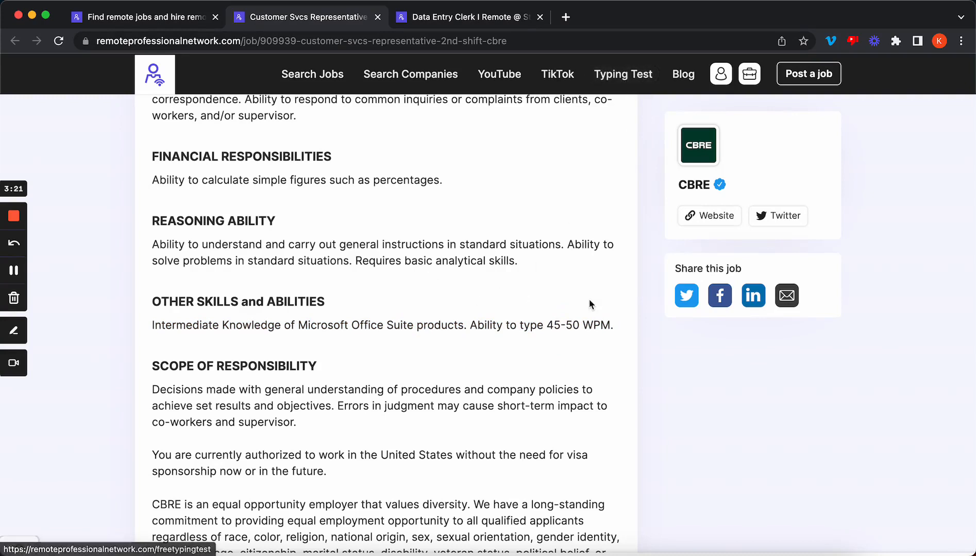
double_click(566, 326)
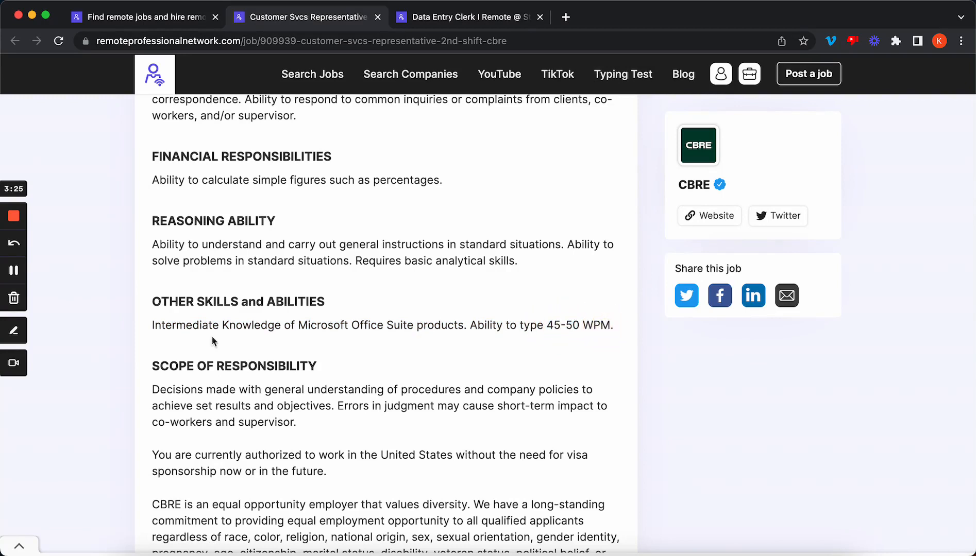
mouse_move(670, 372)
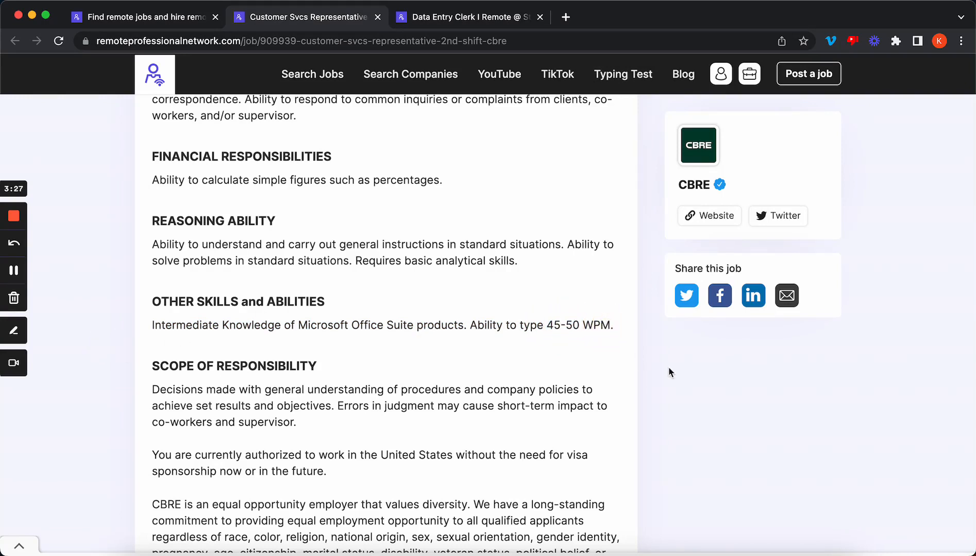
double_click(563, 326)
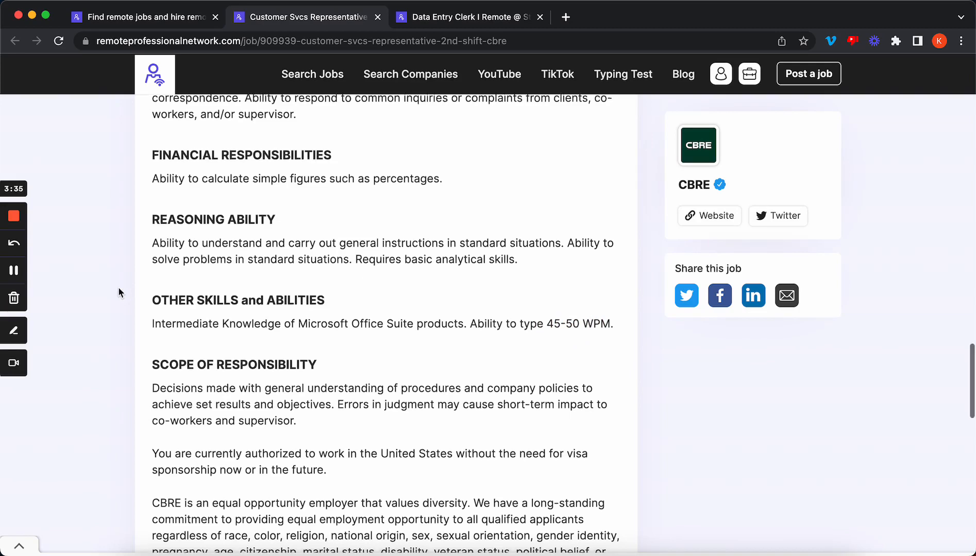
scroll("down", 3)
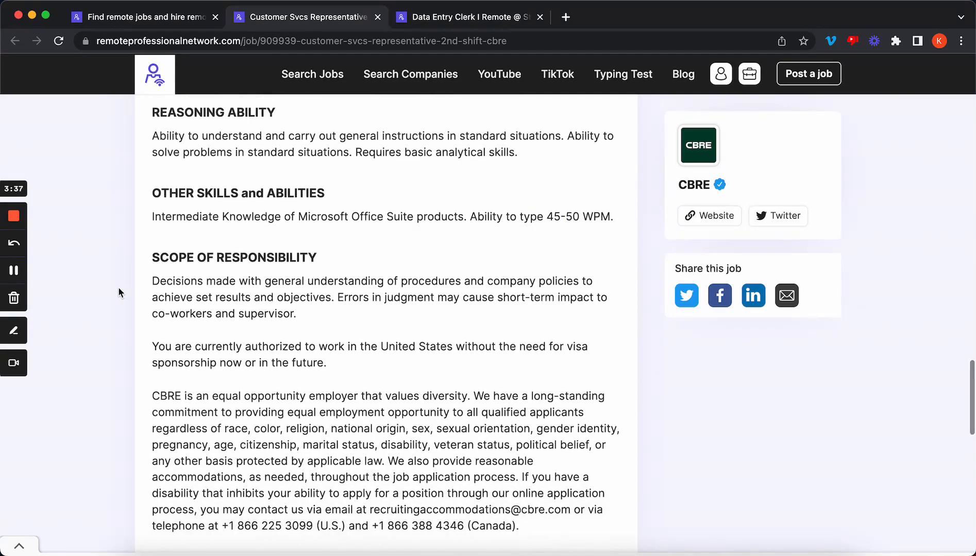
scroll("down", 3)
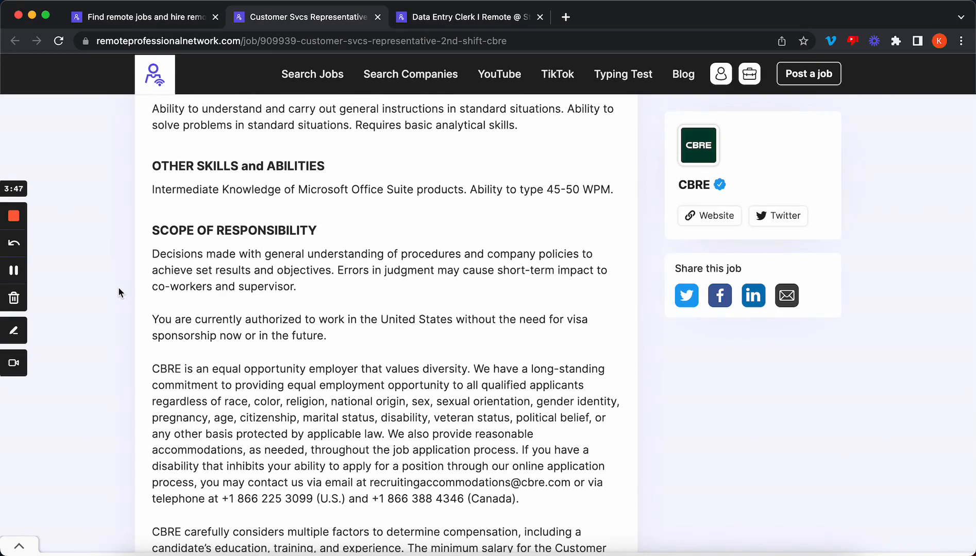
scroll("down", 3)
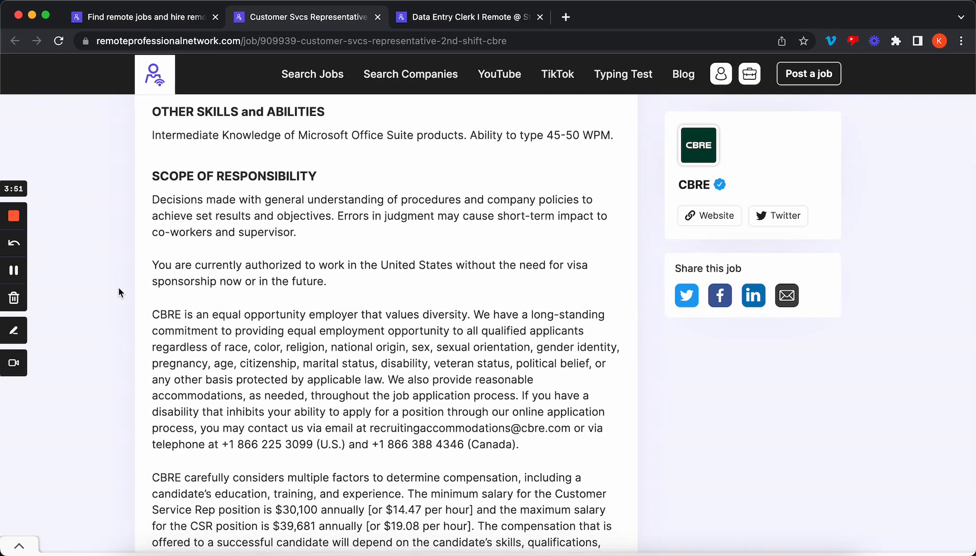
scroll("down", 3)
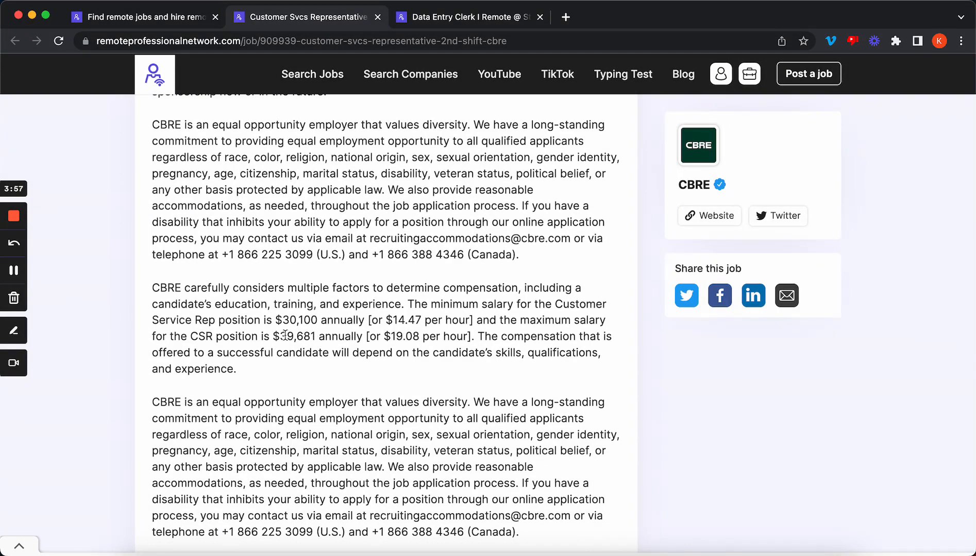
mouse_move(124, 287)
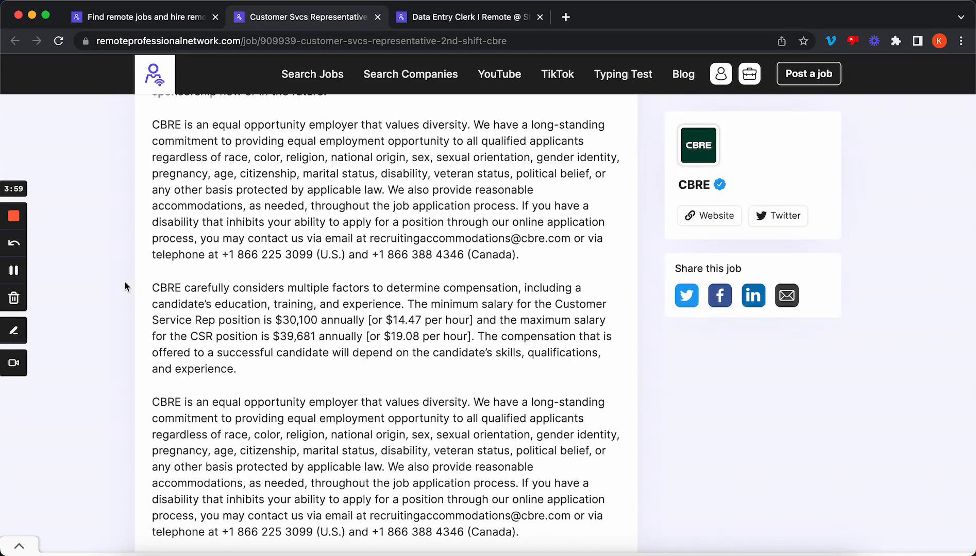
scroll("down", 3)
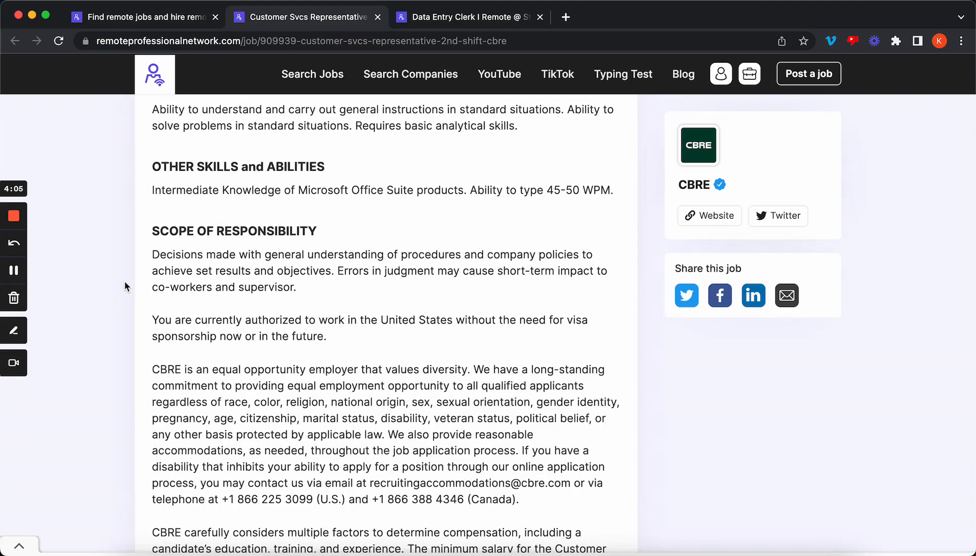
scroll("down", 3)
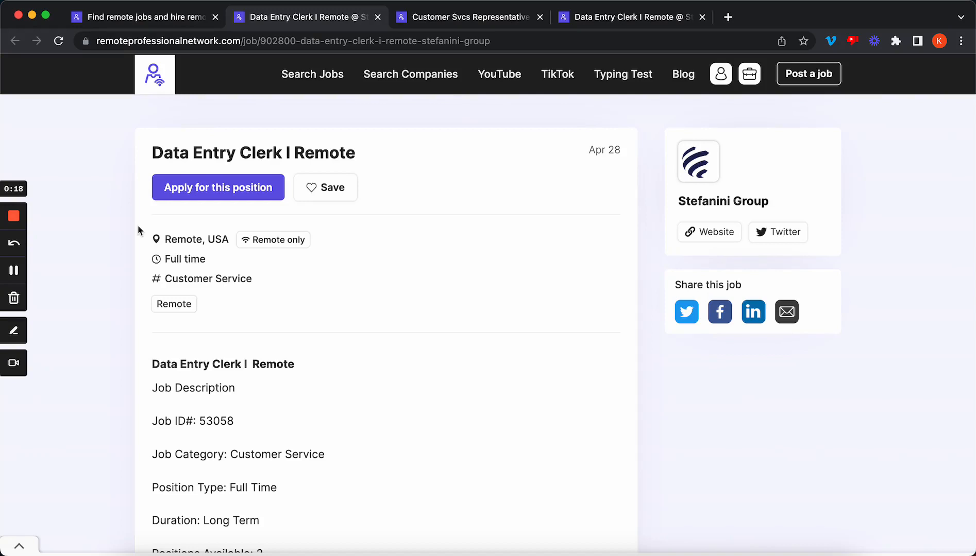
Highlight 'Minimum of 50-60 wpm.' in Details, deselect it, and scroll toward Additional Note
scroll("down", 3)
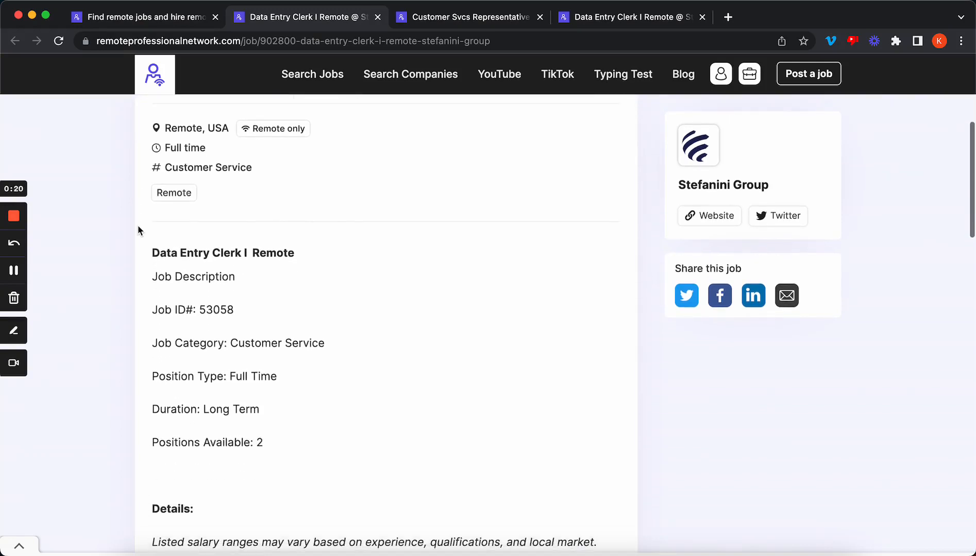
scroll("down", 3)
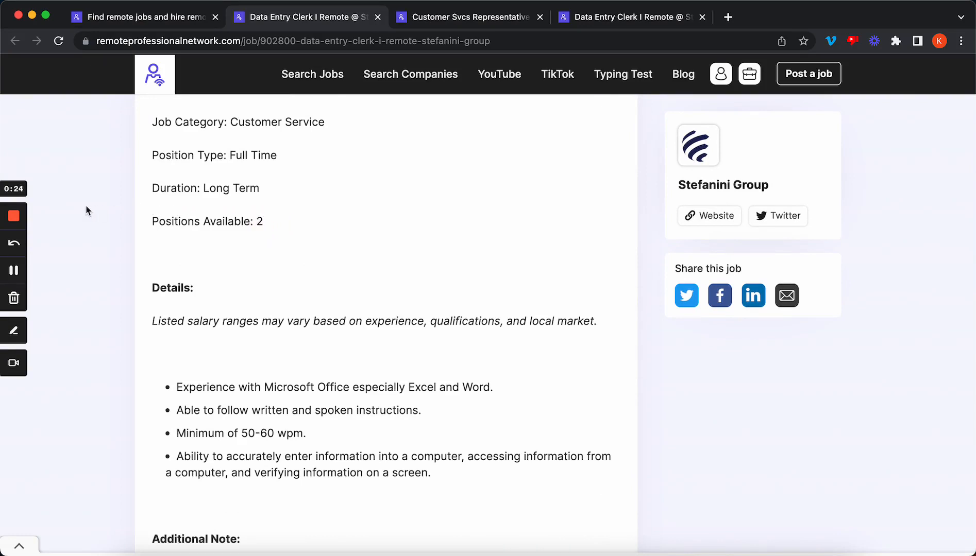
scroll("down", 3)
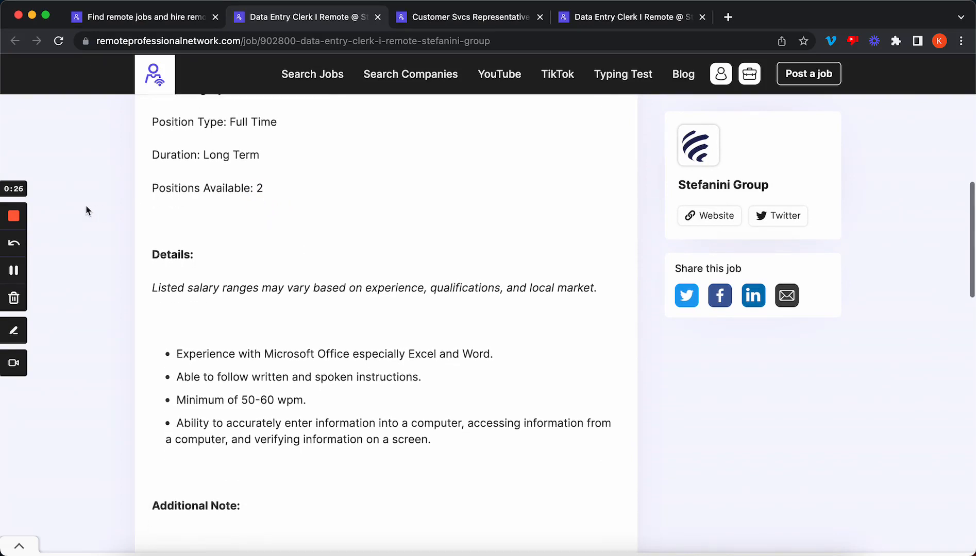
mouse_move(312, 320)
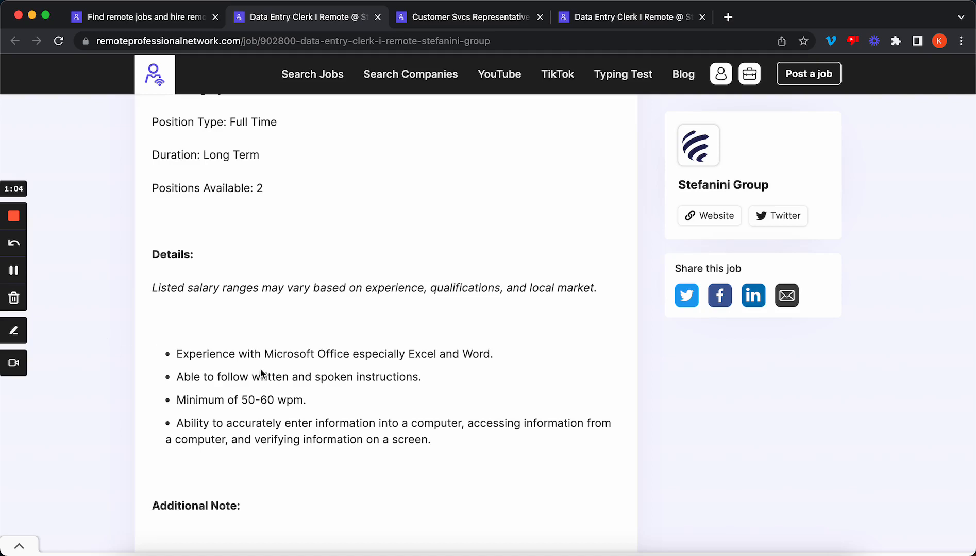
triple_click(240, 399)
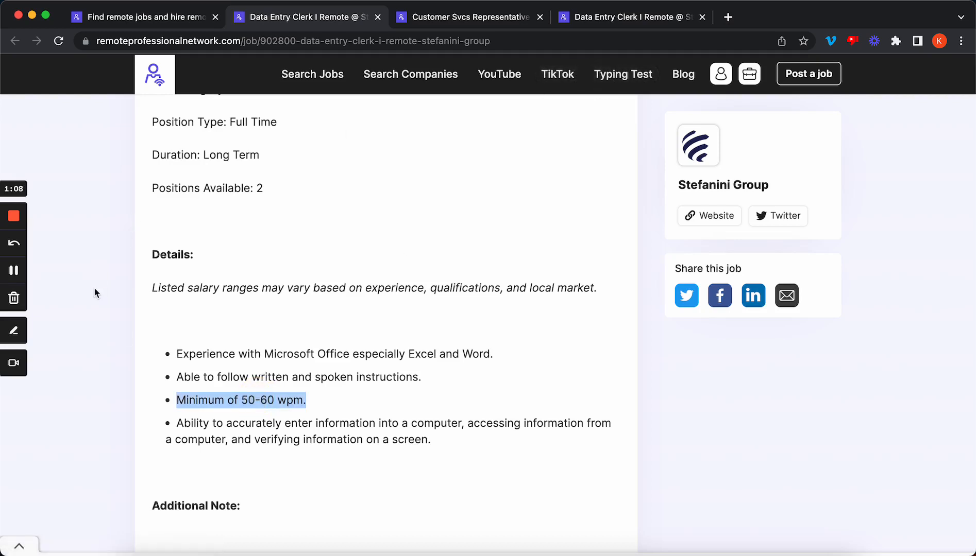
mouse_move(301, 393)
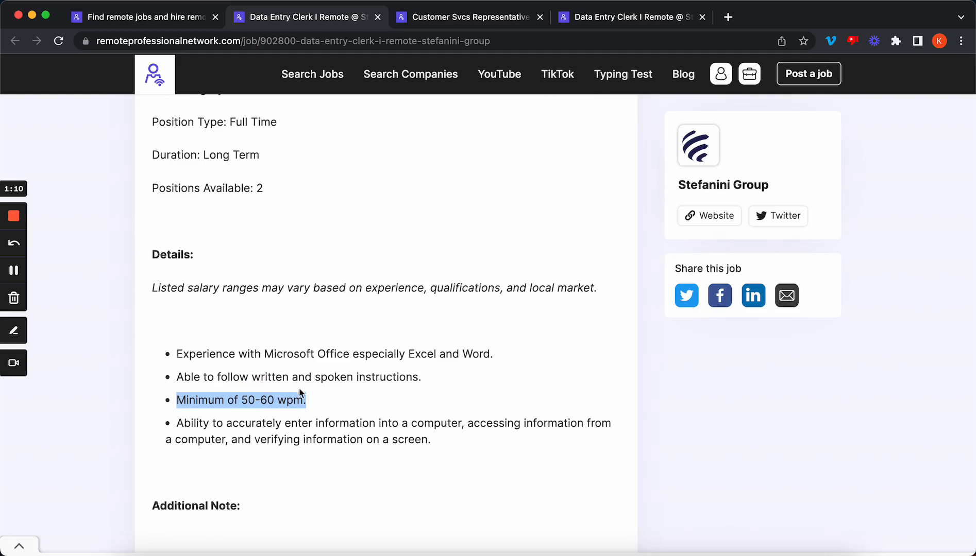
left_click(214, 397)
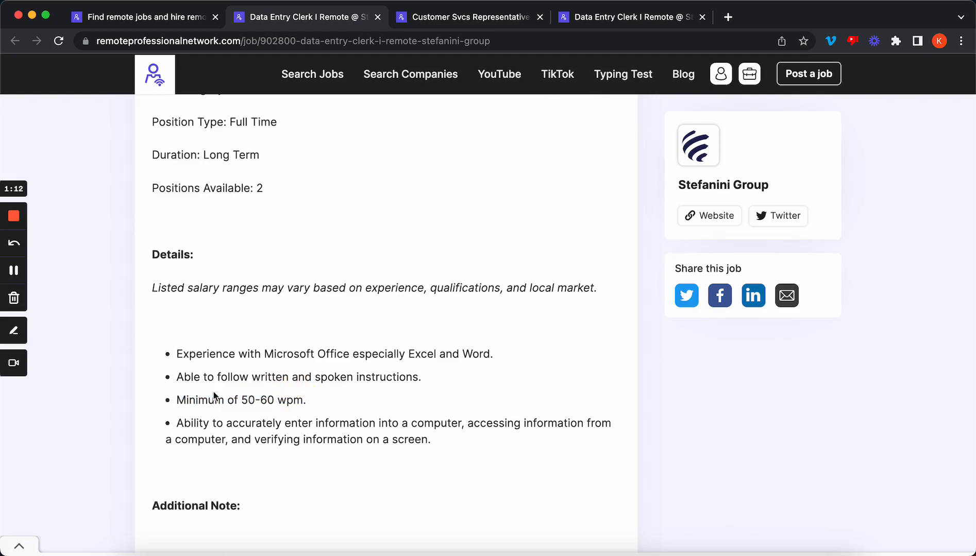
scroll("down", 3)
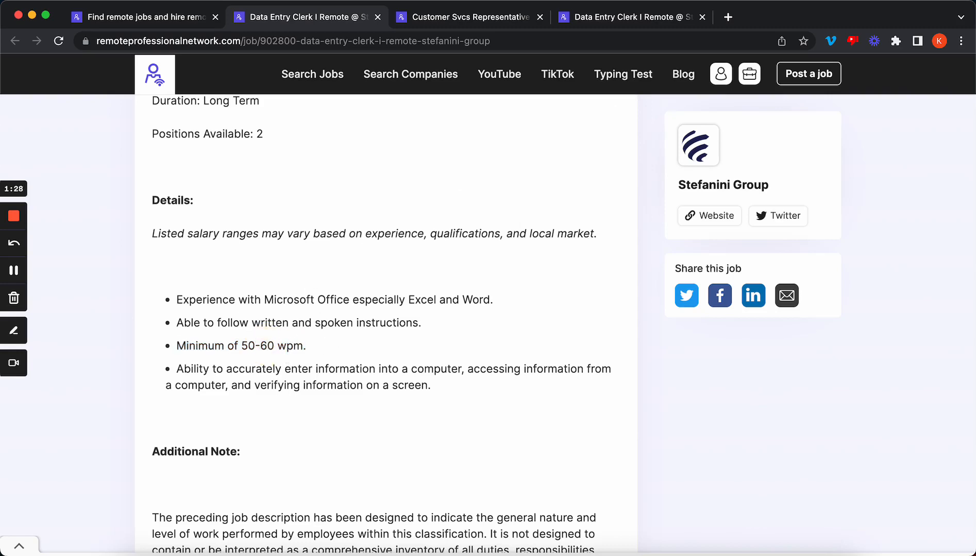
scroll("down", 3)
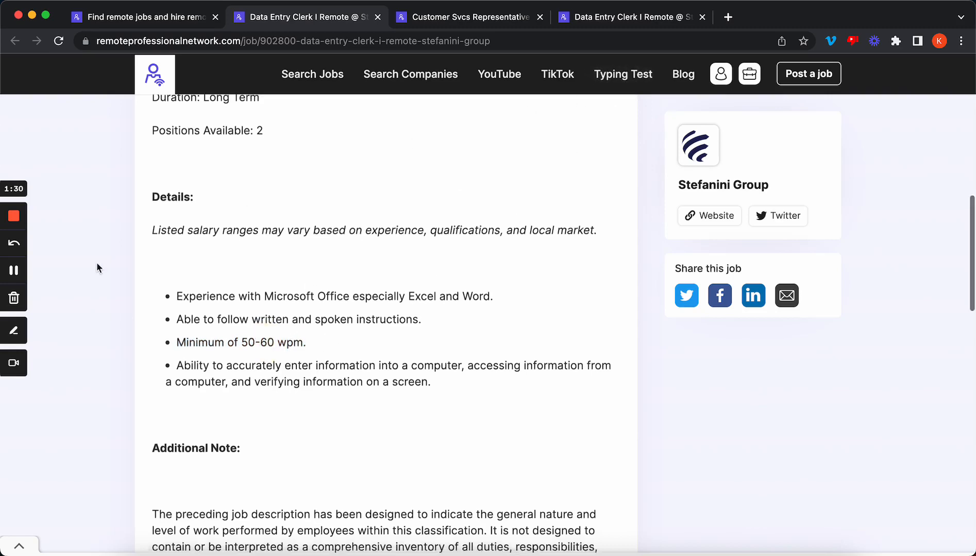
scroll("down", 3)
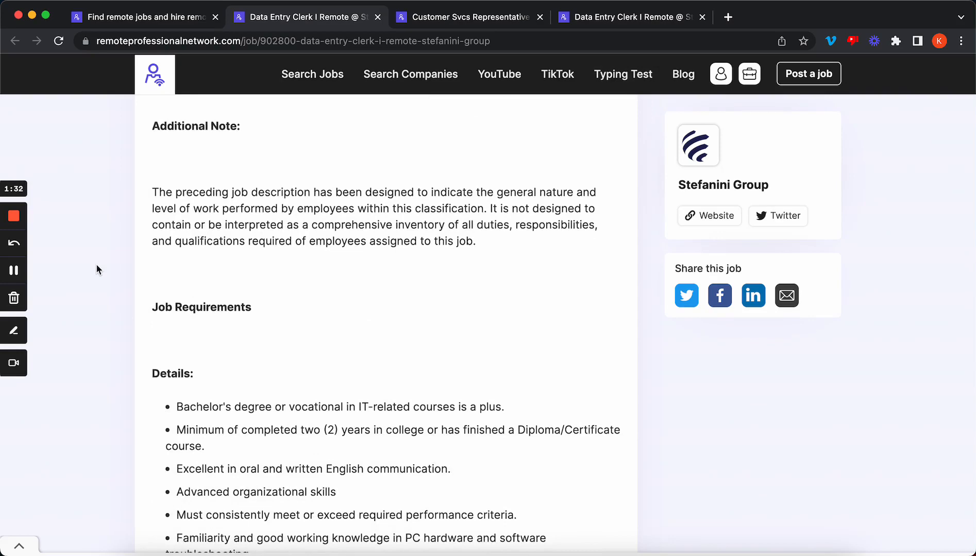
scroll("down", 3)
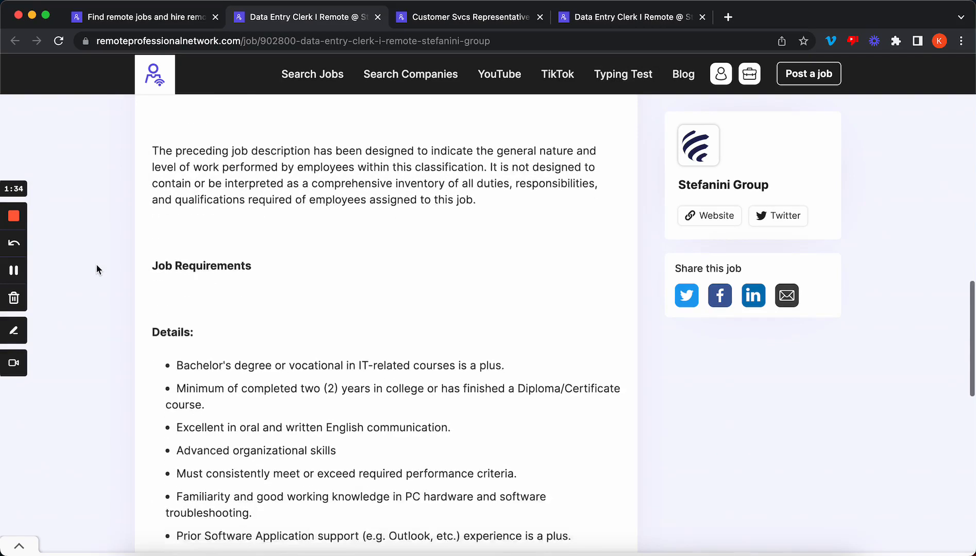
scroll("down", 3)
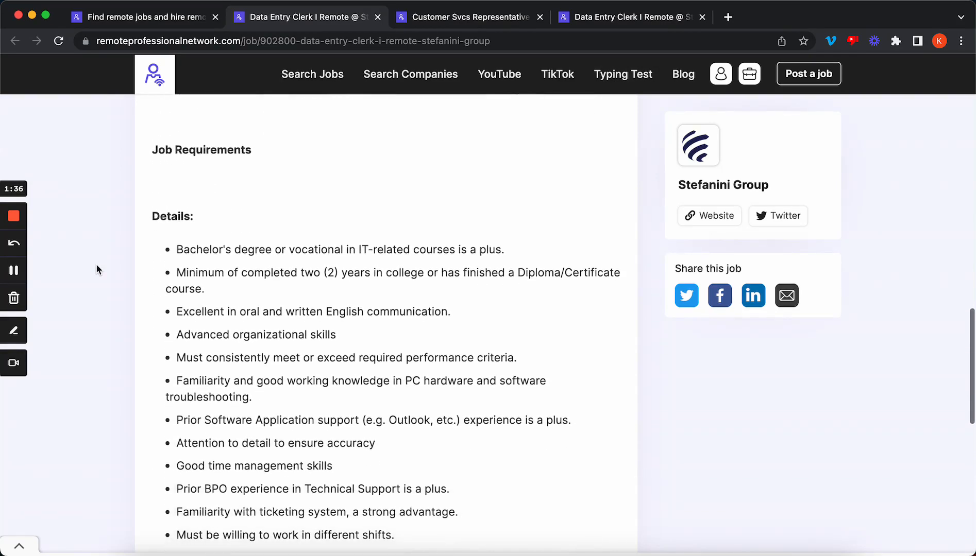
scroll("down", 3)
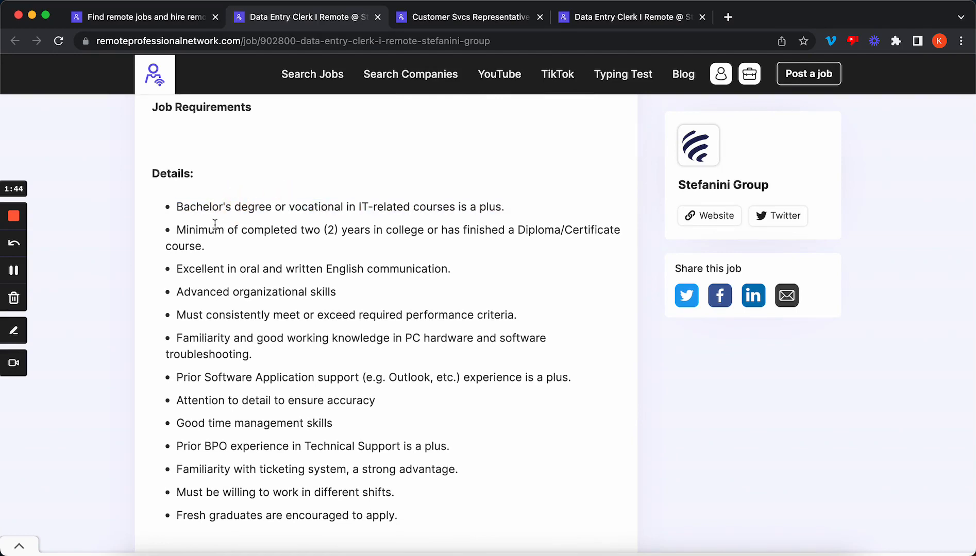
mouse_move(335, 248)
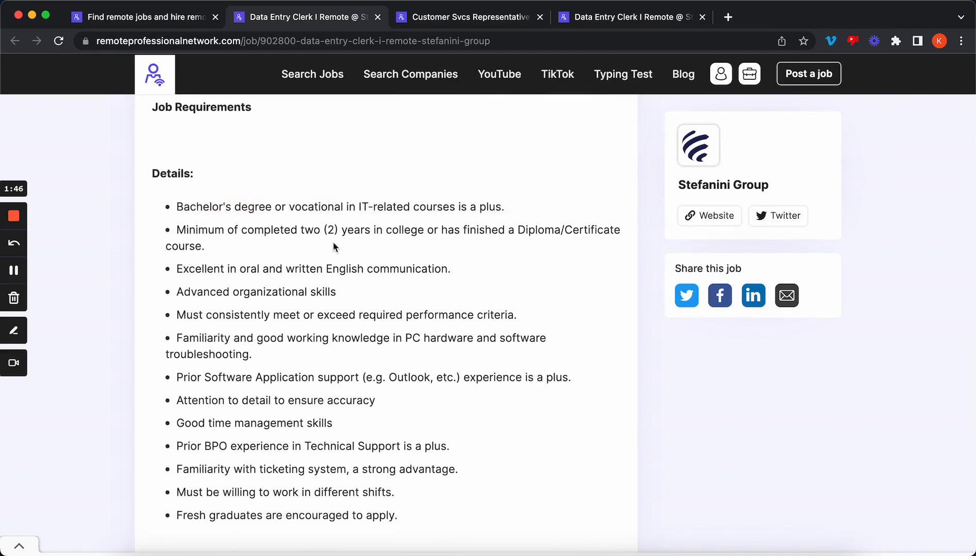
mouse_move(423, 247)
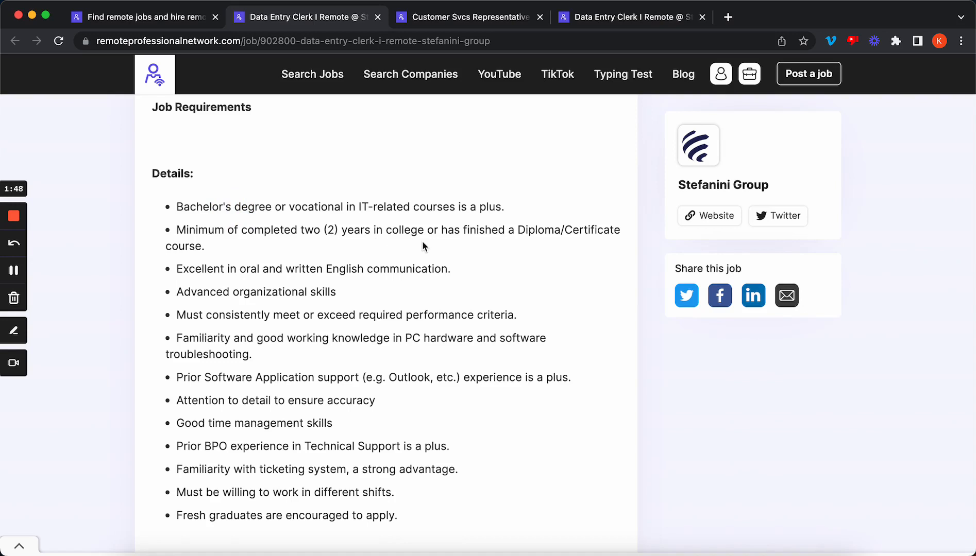
mouse_move(132, 271)
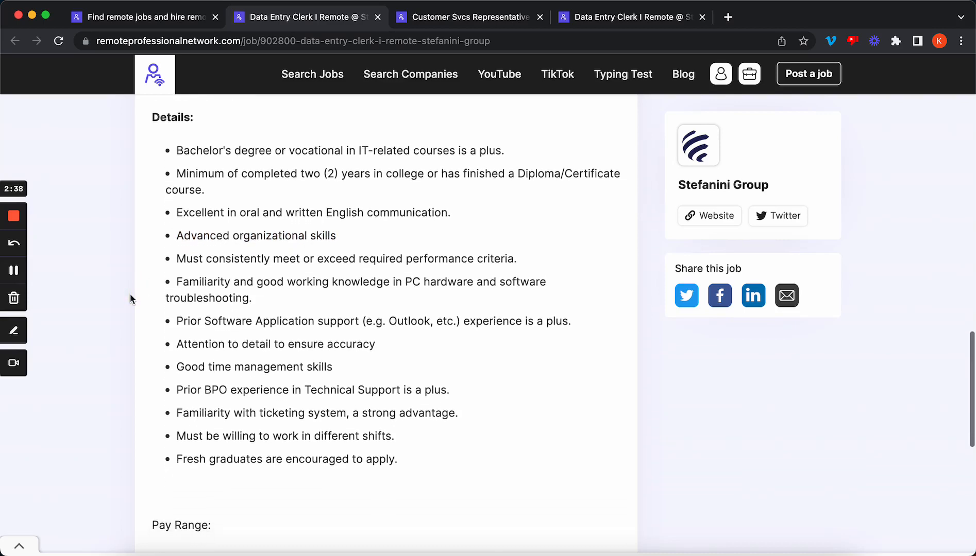
scroll("down", 3)
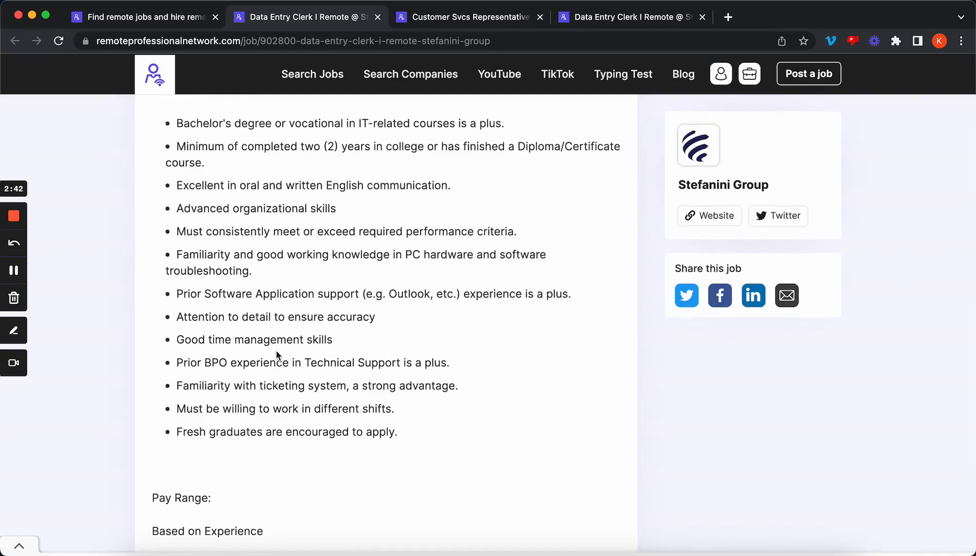
mouse_move(167, 358)
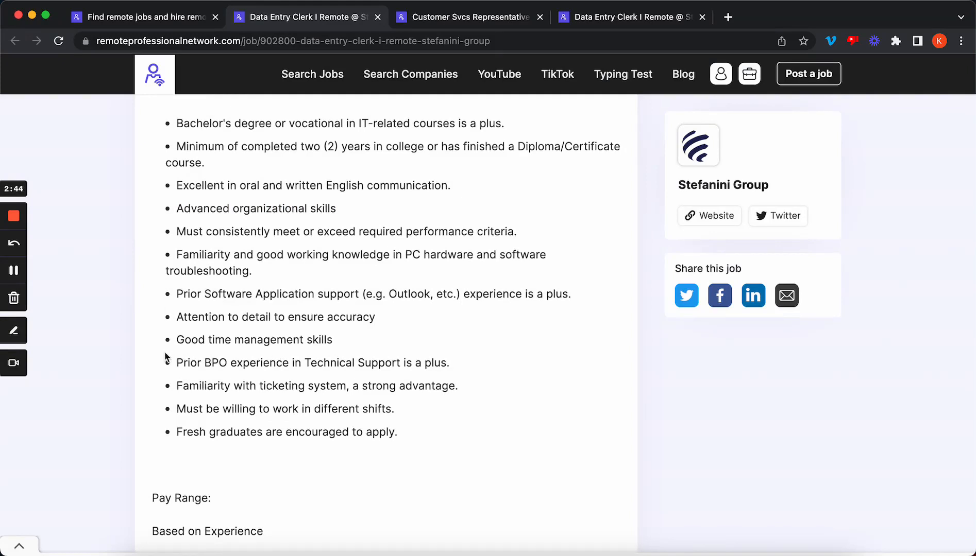